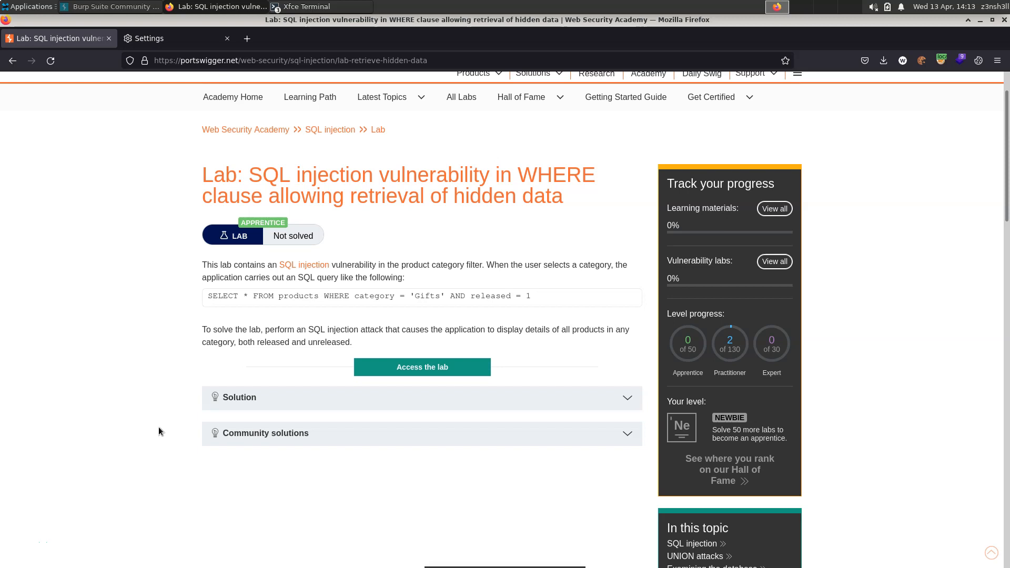
pyautogui.moveTo(266, 298)
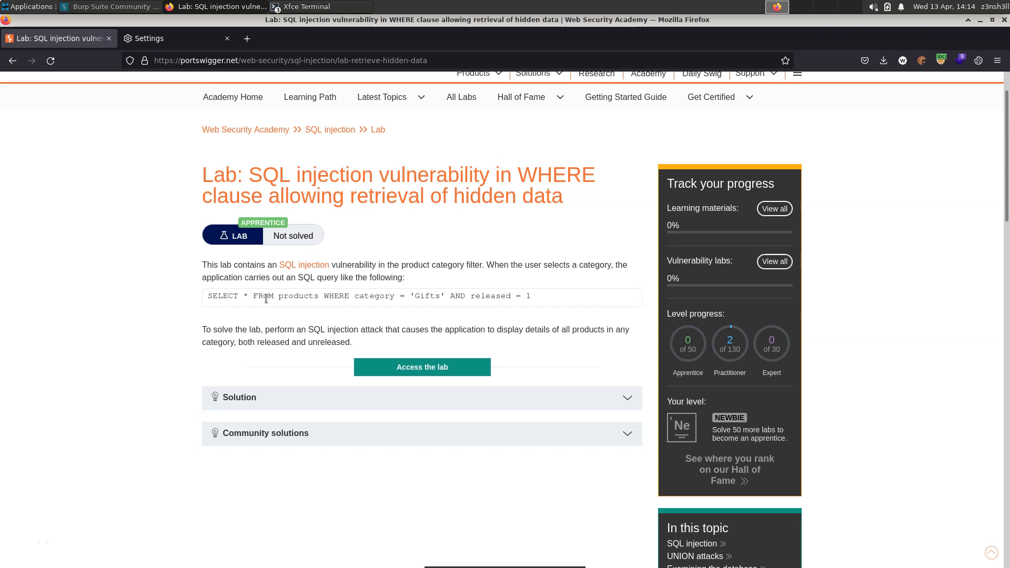
pyautogui.moveTo(195, 267)
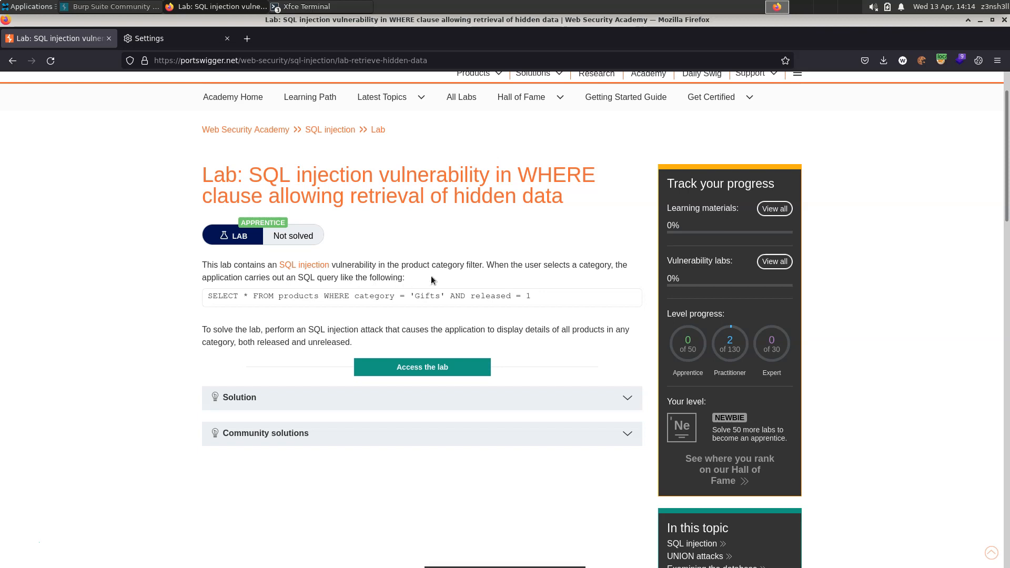
pyautogui.moveTo(582, 283)
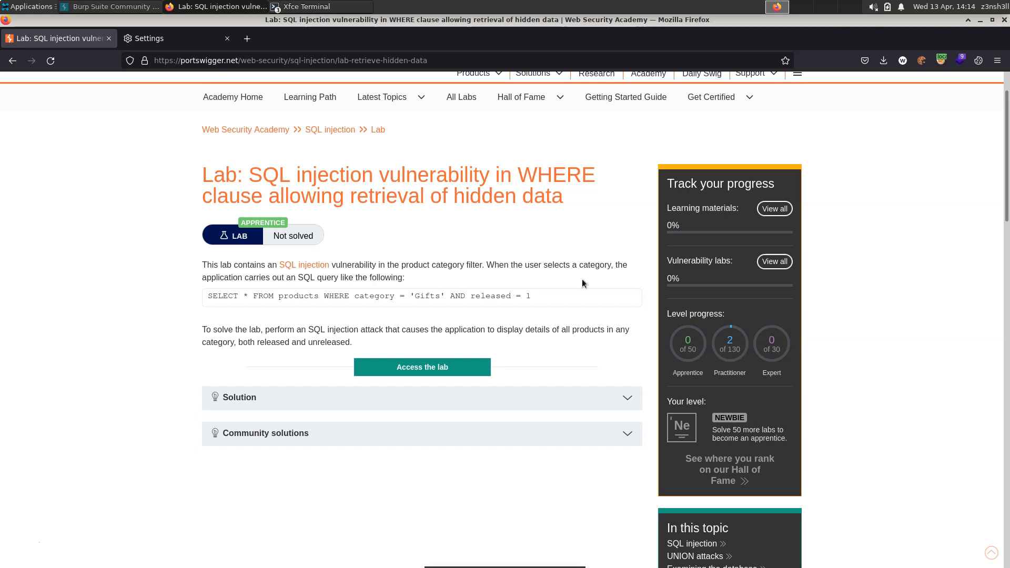
pyautogui.moveTo(225, 294)
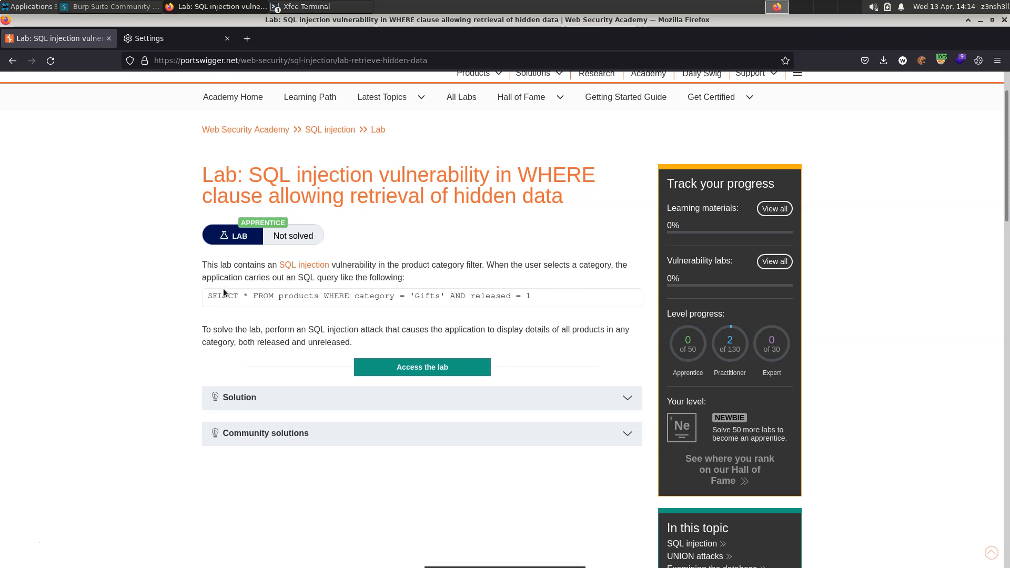
pyautogui.moveTo(342, 290)
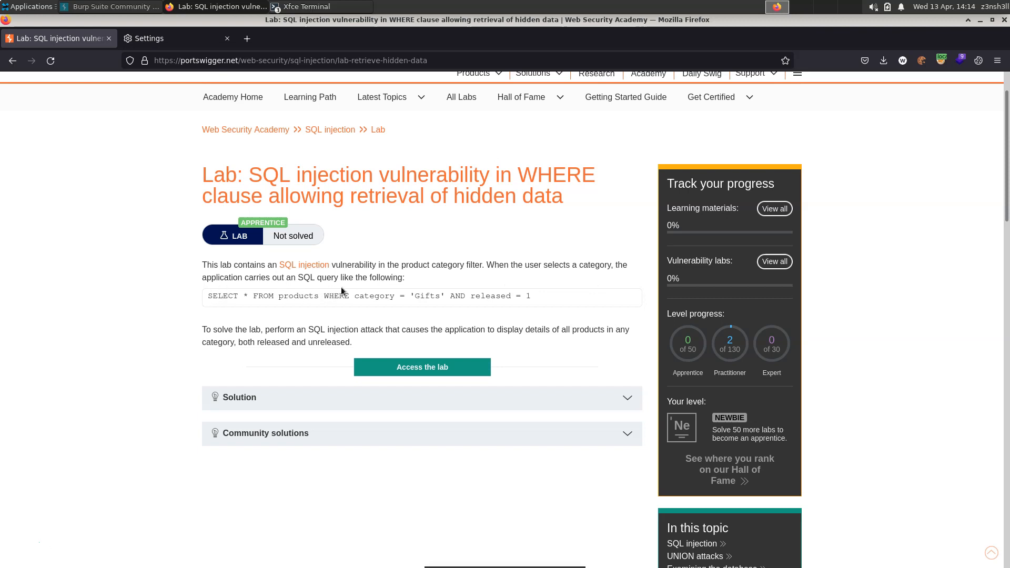
pyautogui.moveTo(286, 312)
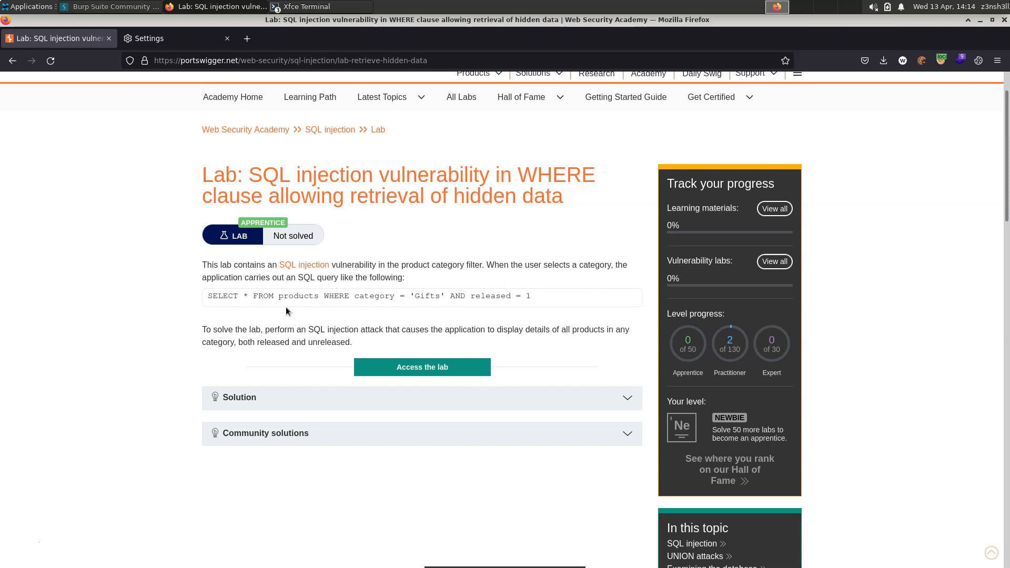
pyautogui.moveTo(465, 312)
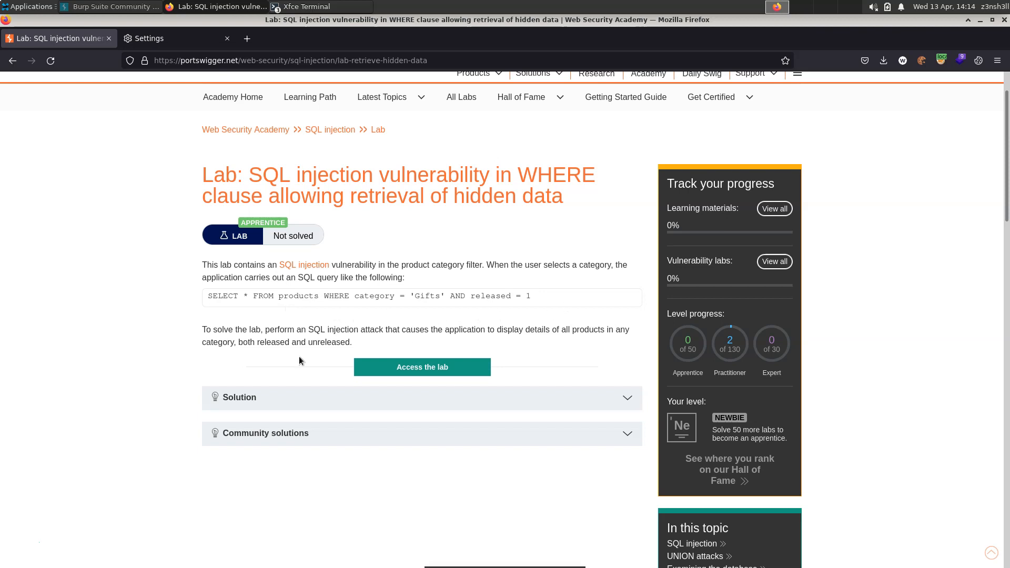
pyautogui.moveTo(439, 317)
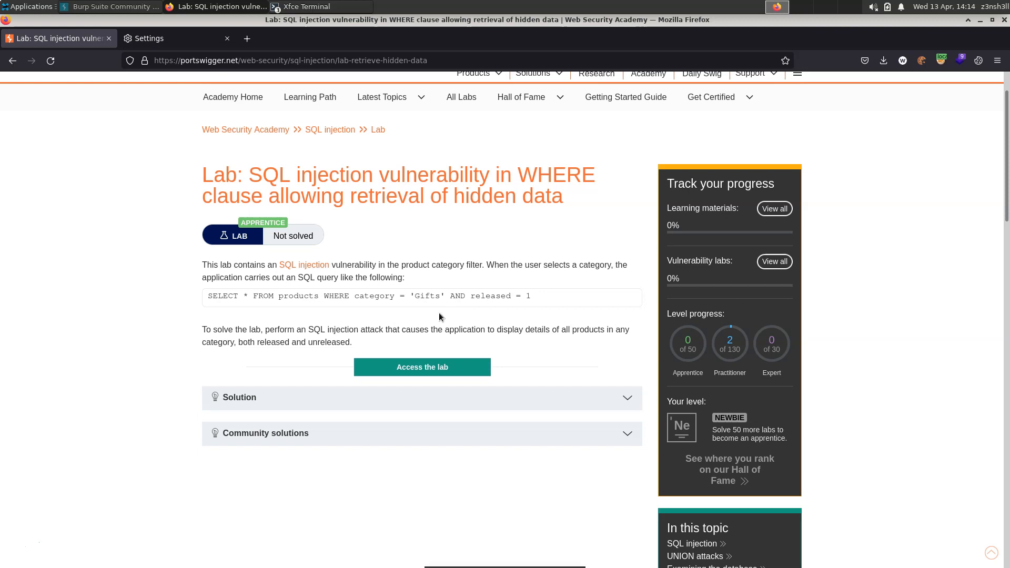
pyautogui.moveTo(448, 309)
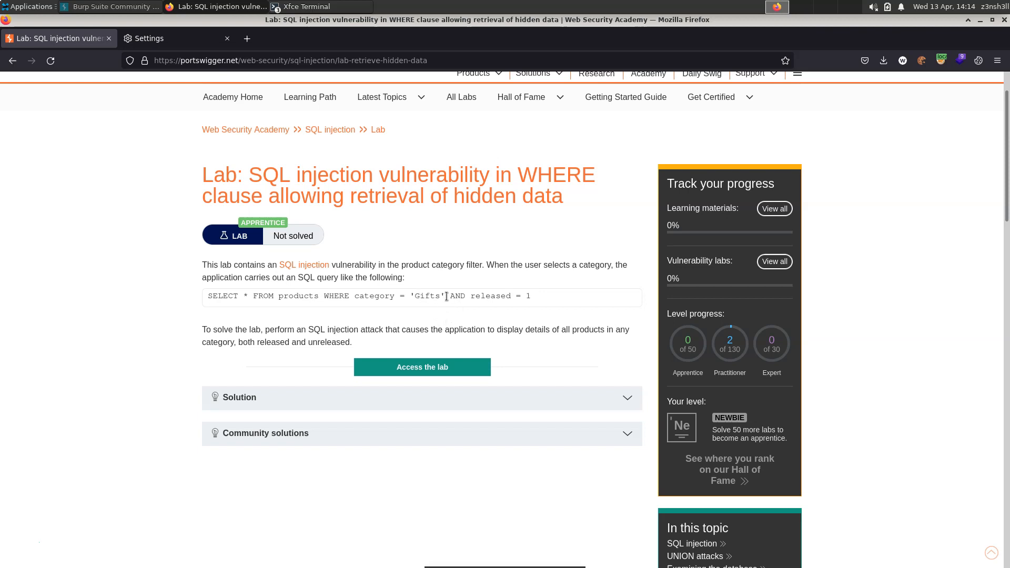
# - Launch the lab instance so its shop homepage loads beside Burp's site map
pyautogui.doubleClick(428, 295)
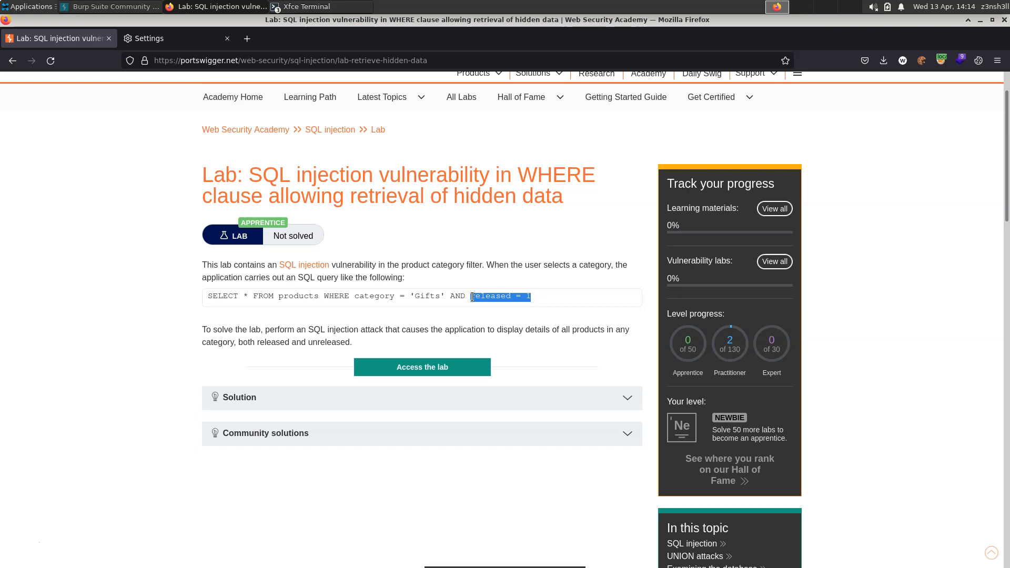
pyautogui.moveTo(366, 332)
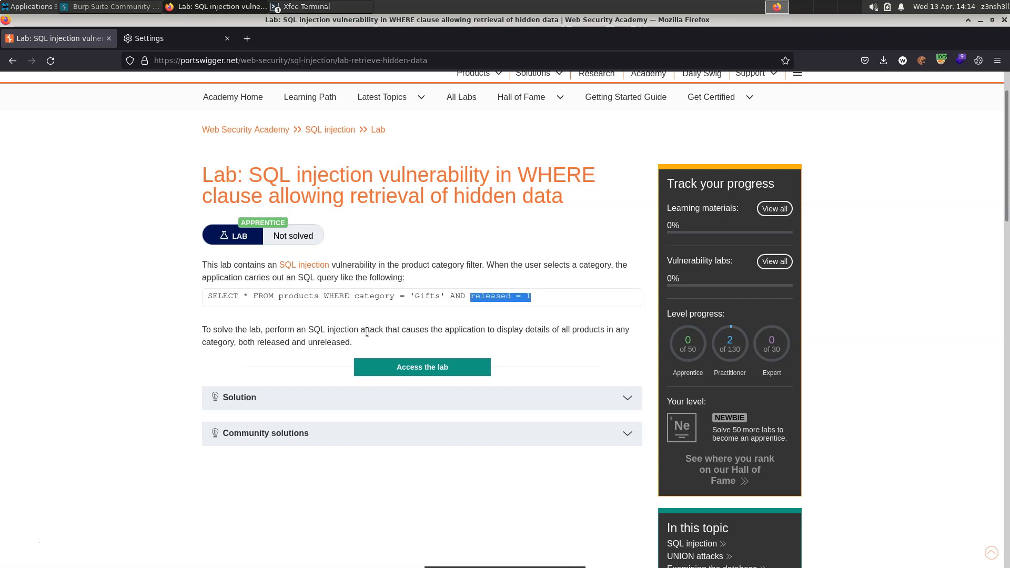
pyautogui.moveTo(398, 302)
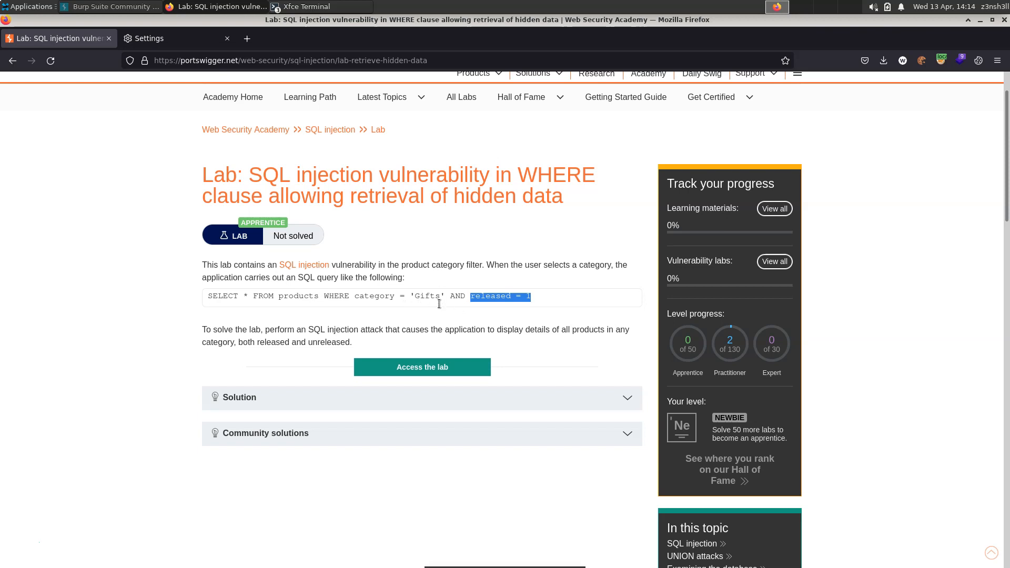
pyautogui.moveTo(460, 262)
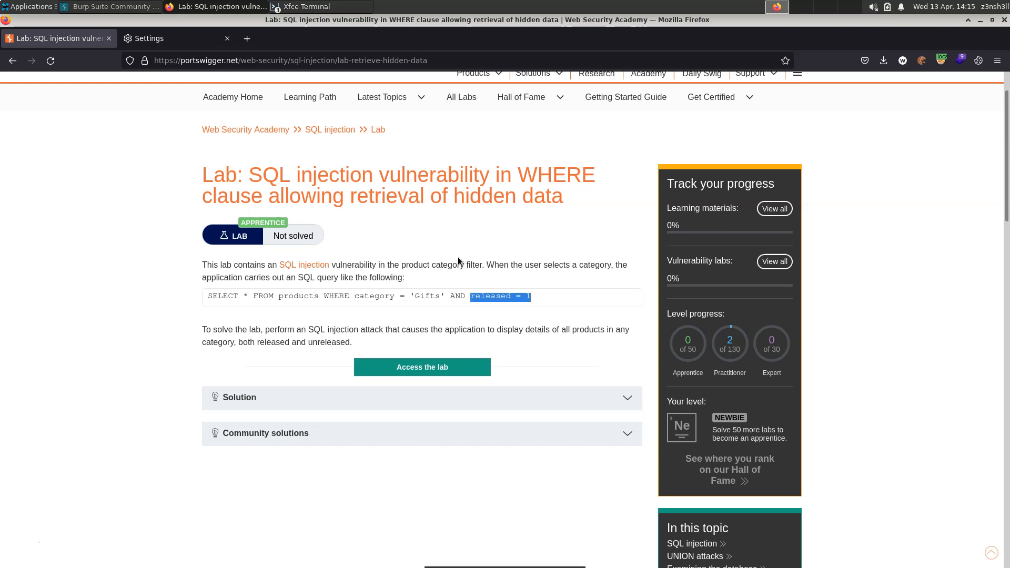
pyautogui.moveTo(443, 303)
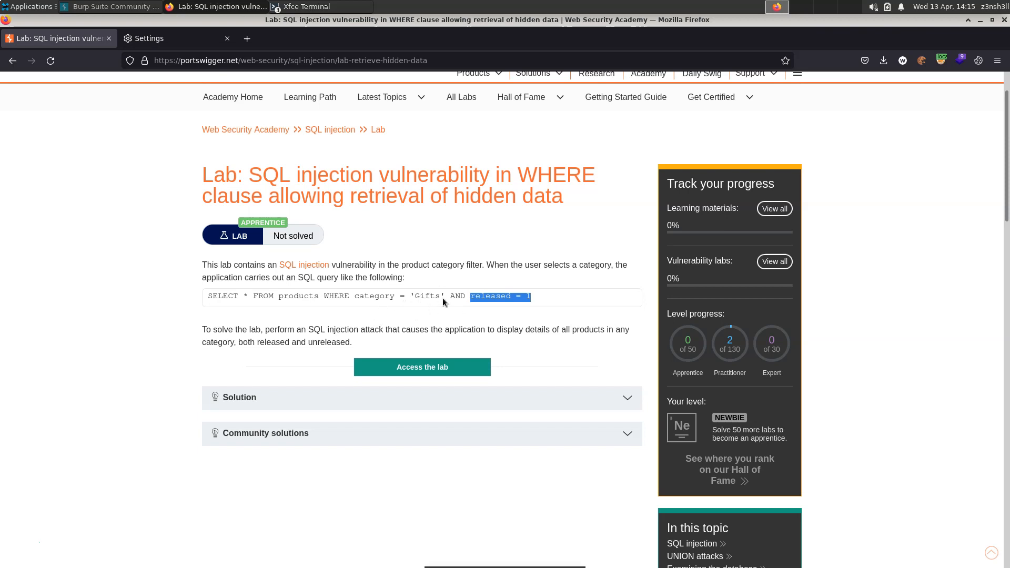
pyautogui.moveTo(222, 346)
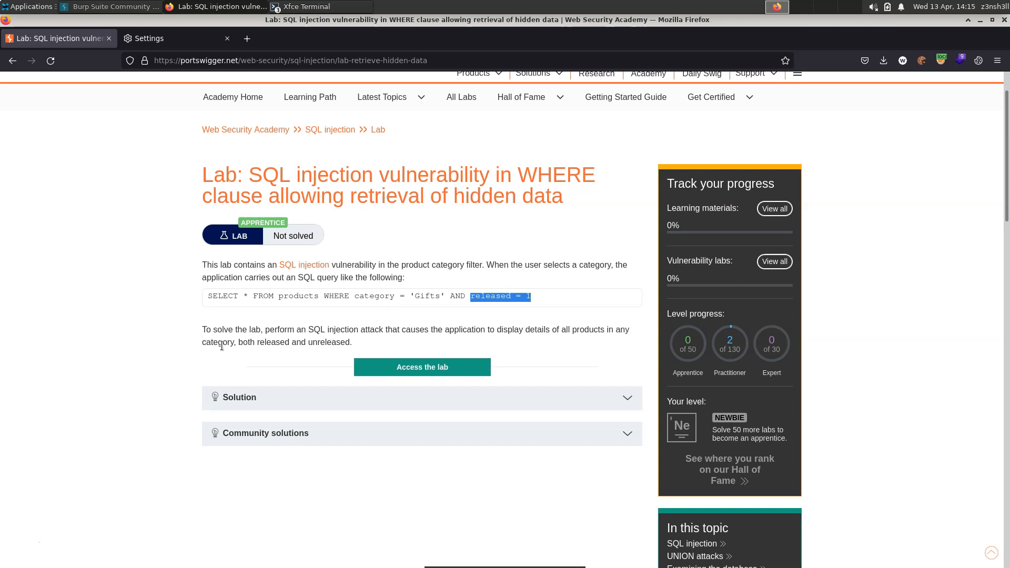
pyautogui.moveTo(413, 352)
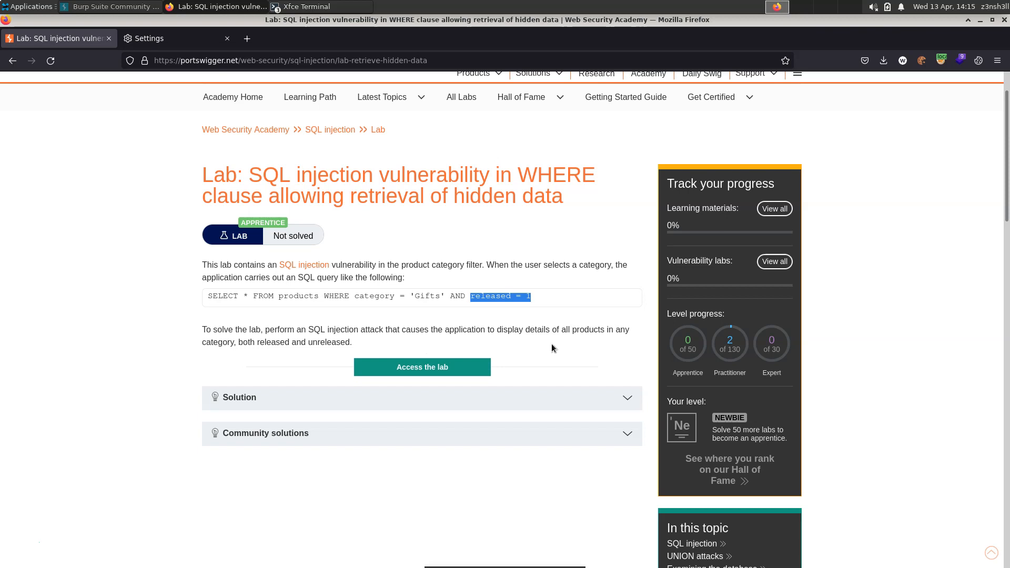
pyautogui.moveTo(230, 365)
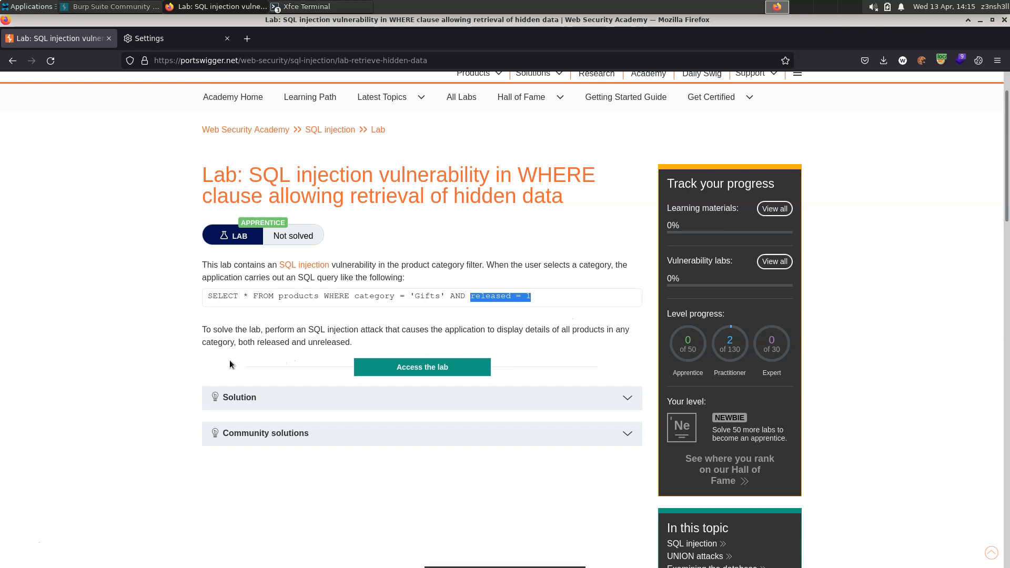
pyautogui.moveTo(202, 356)
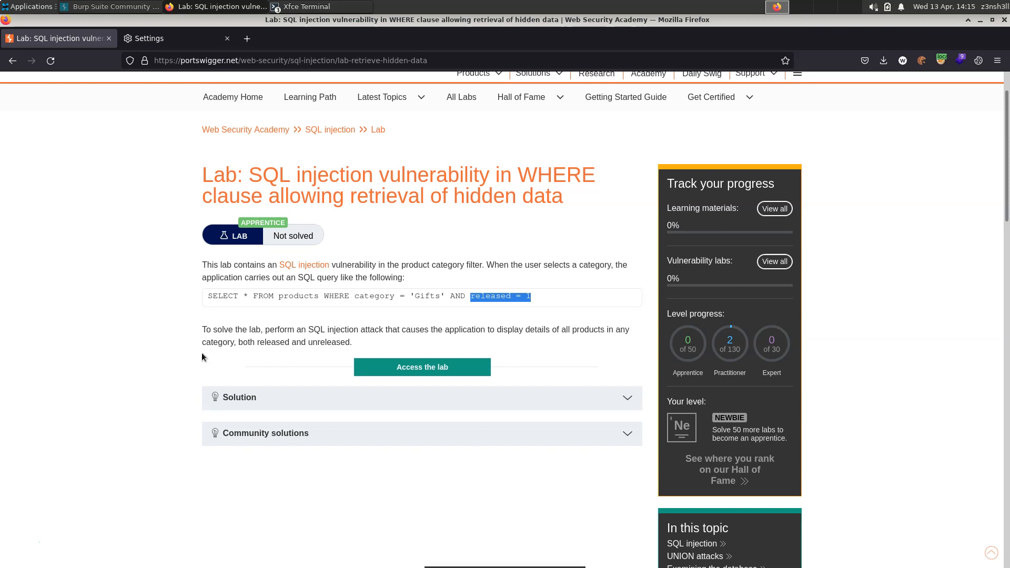
pyautogui.click(422, 367)
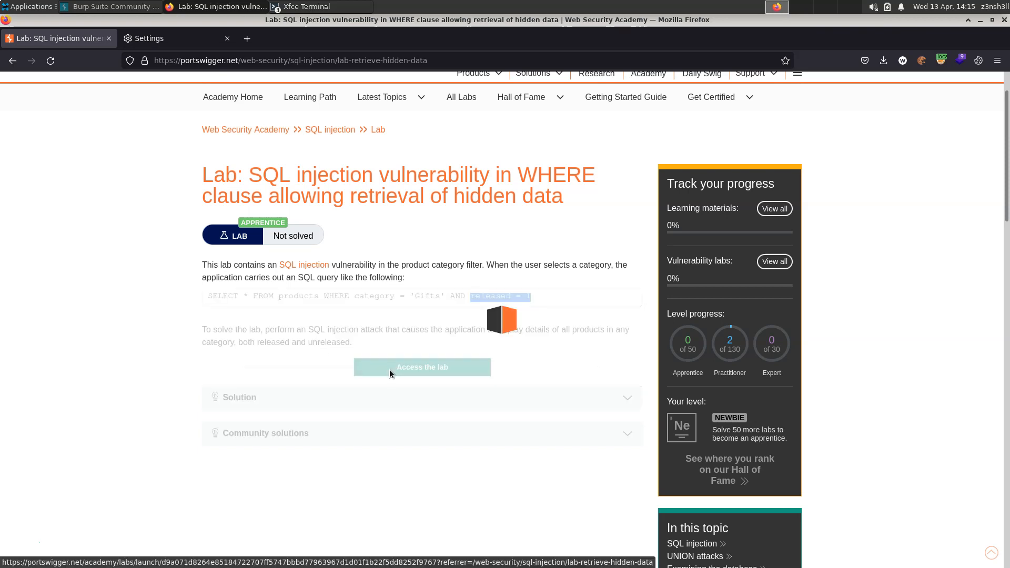
pyautogui.click(421, 366)
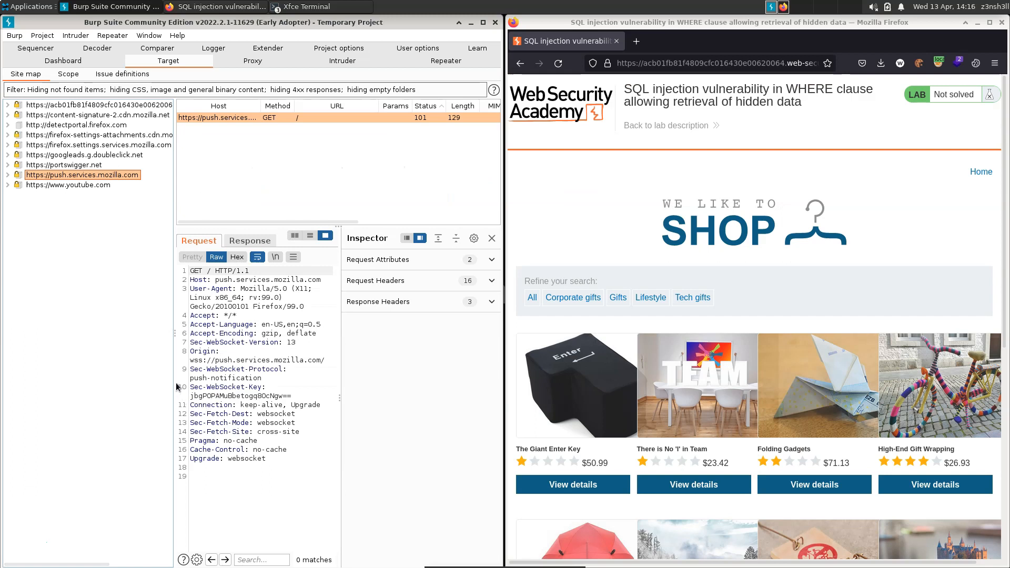
pyautogui.moveTo(19, 555)
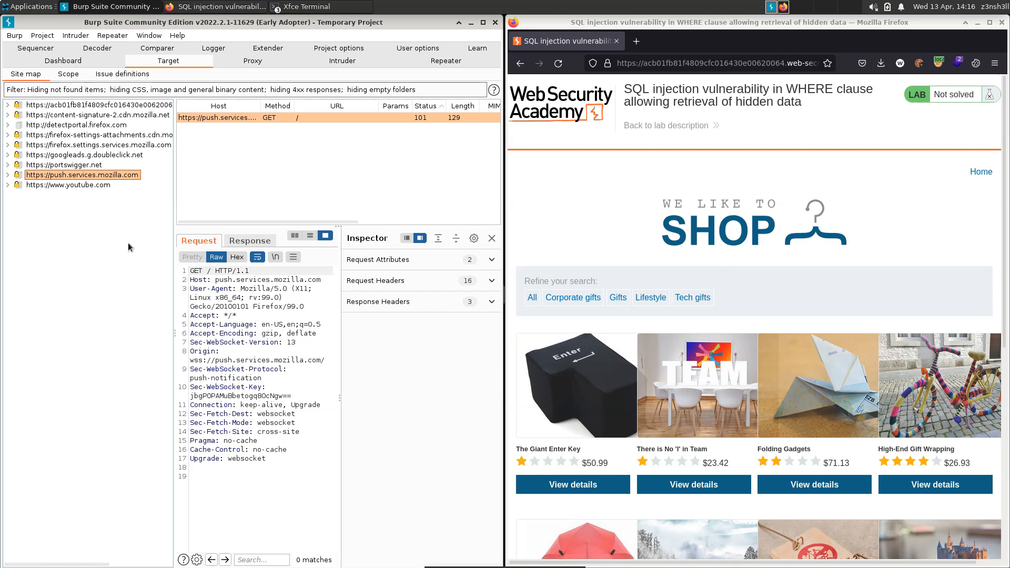
pyautogui.moveTo(73, 107)
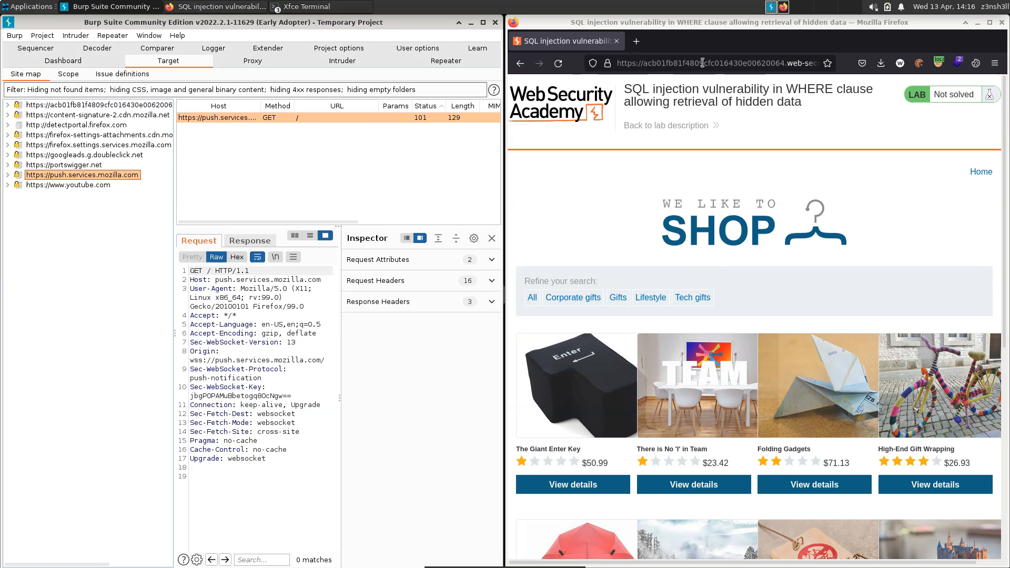
# - Add the lab host to the target scope from the site map context menu
pyautogui.rightClick(67, 105)
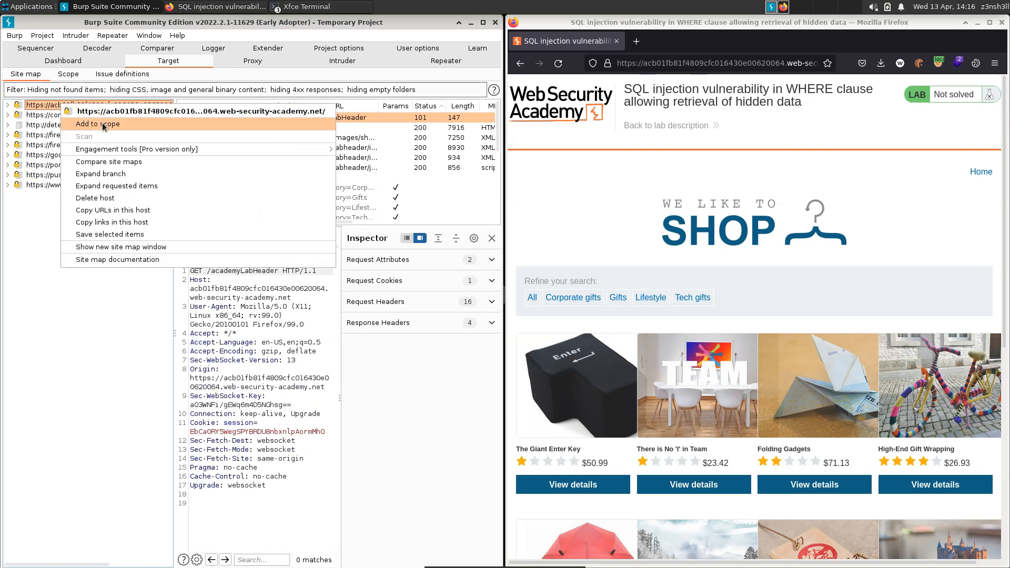
pyautogui.click(97, 124)
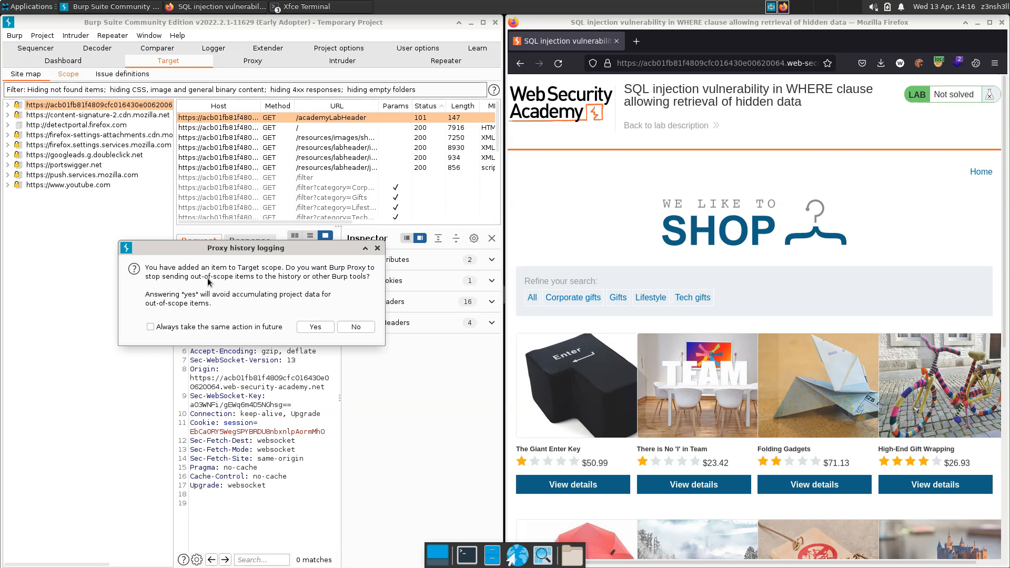
pyautogui.moveTo(308, 303)
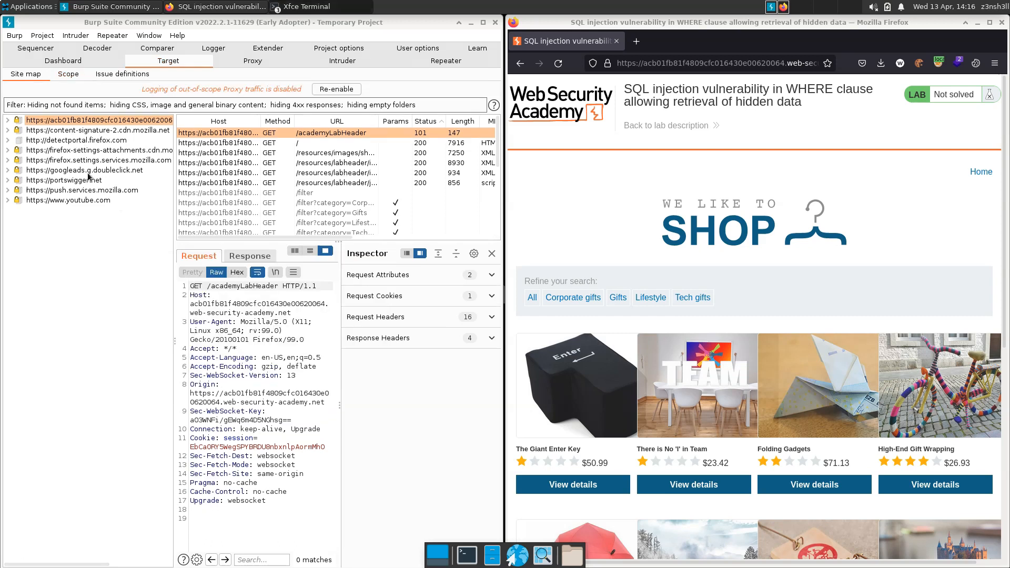
pyautogui.moveTo(118, 437)
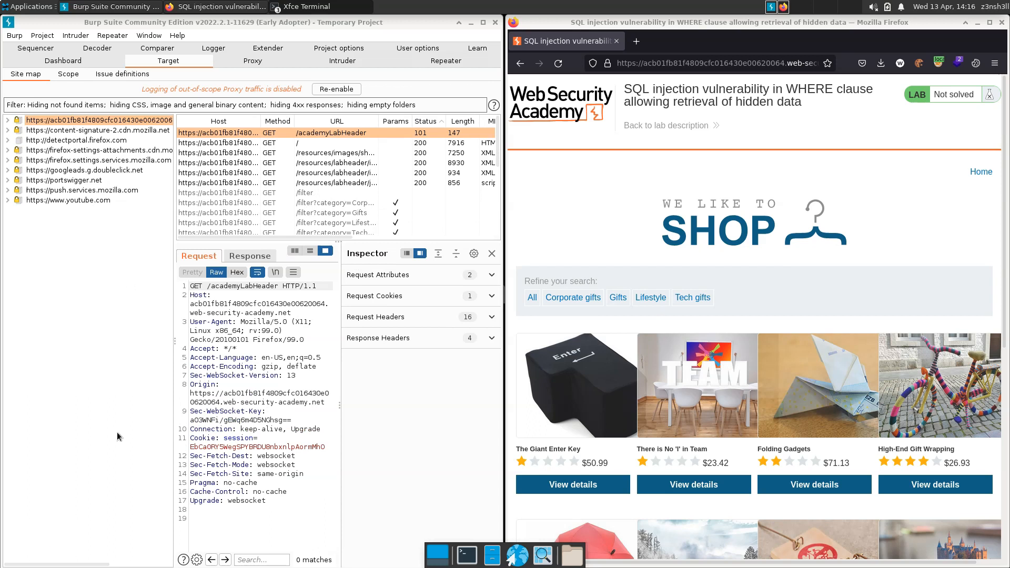
pyautogui.moveTo(136, 332)
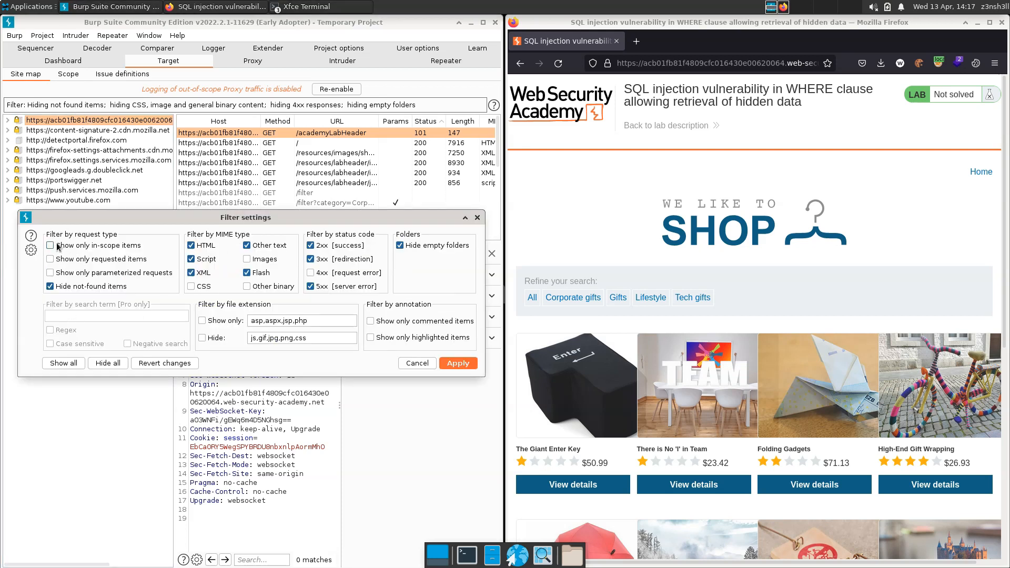
# - Show only in-scope items and expand the lab host into its paths
pyautogui.click(458, 363)
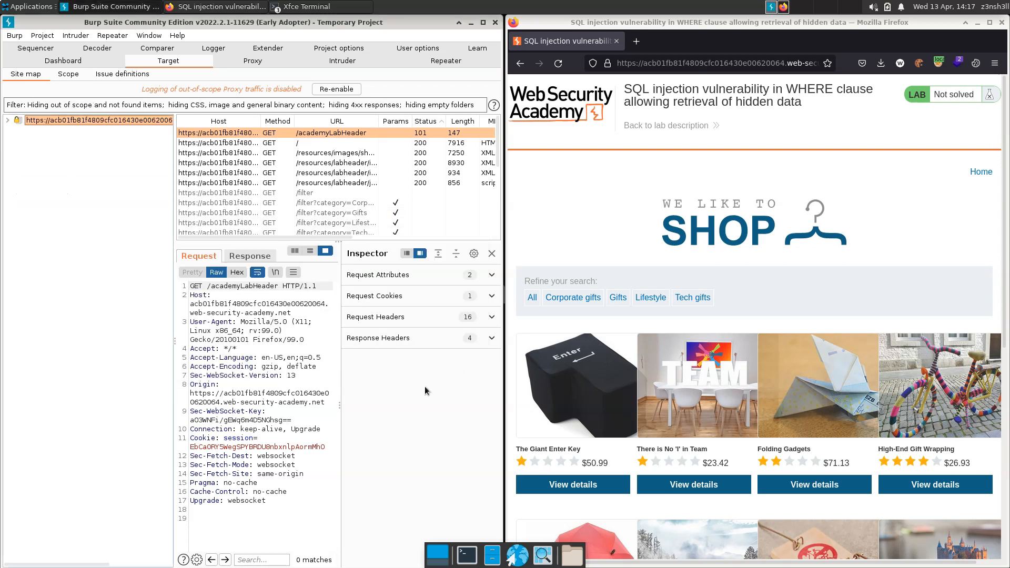
pyautogui.moveTo(49, 157)
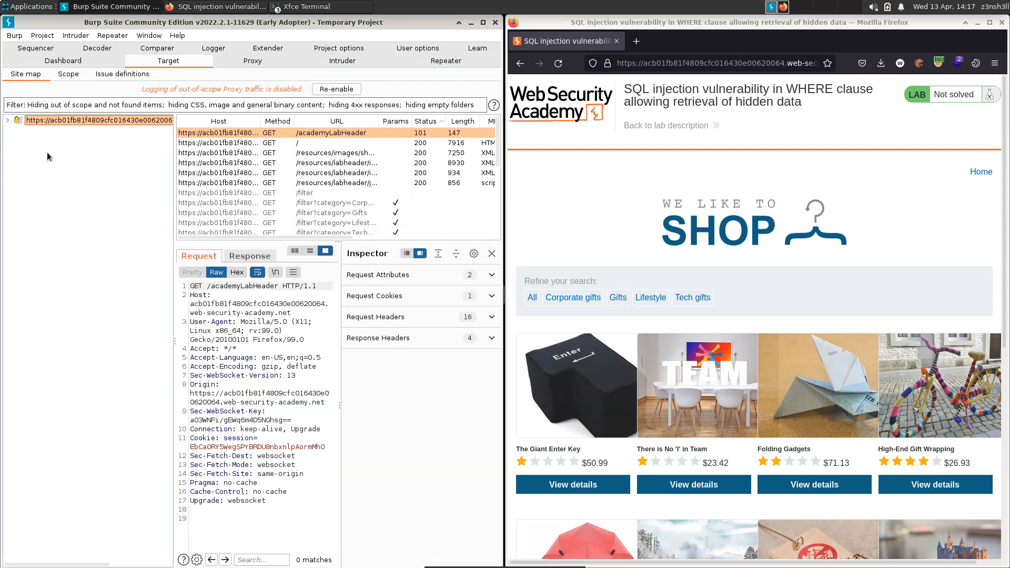
pyautogui.click(8, 120)
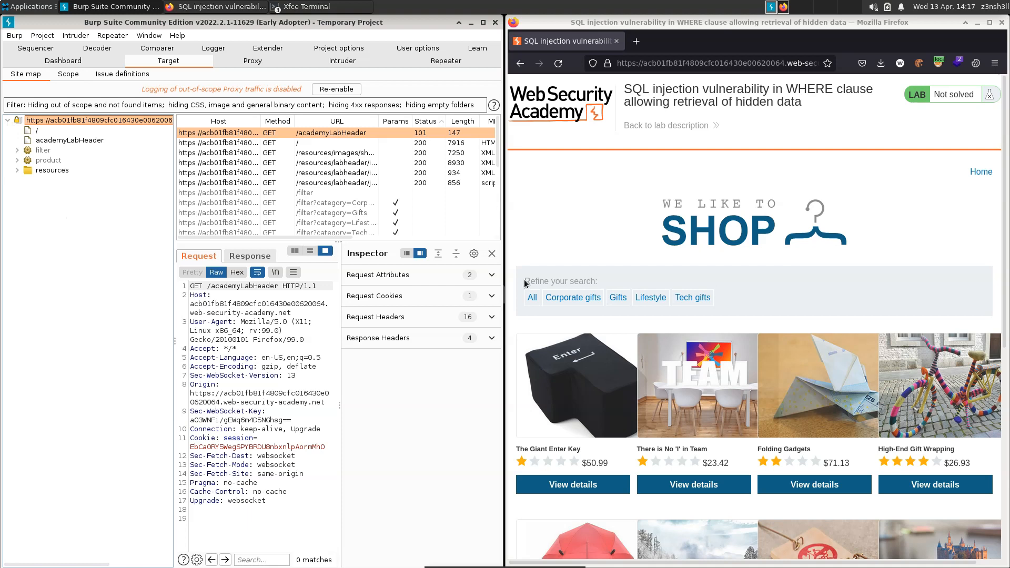
pyautogui.moveTo(521, 306)
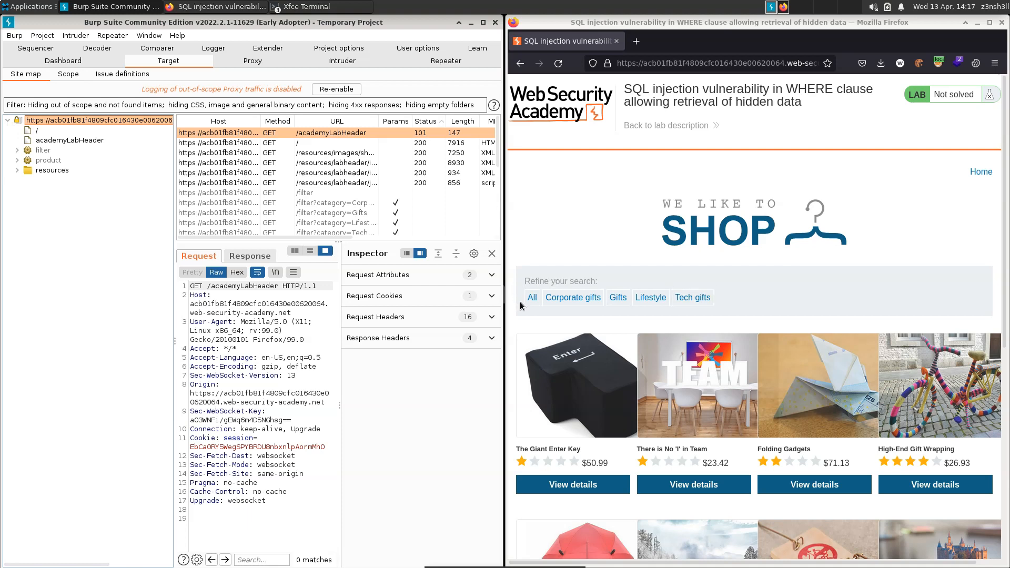
pyautogui.moveTo(685, 325)
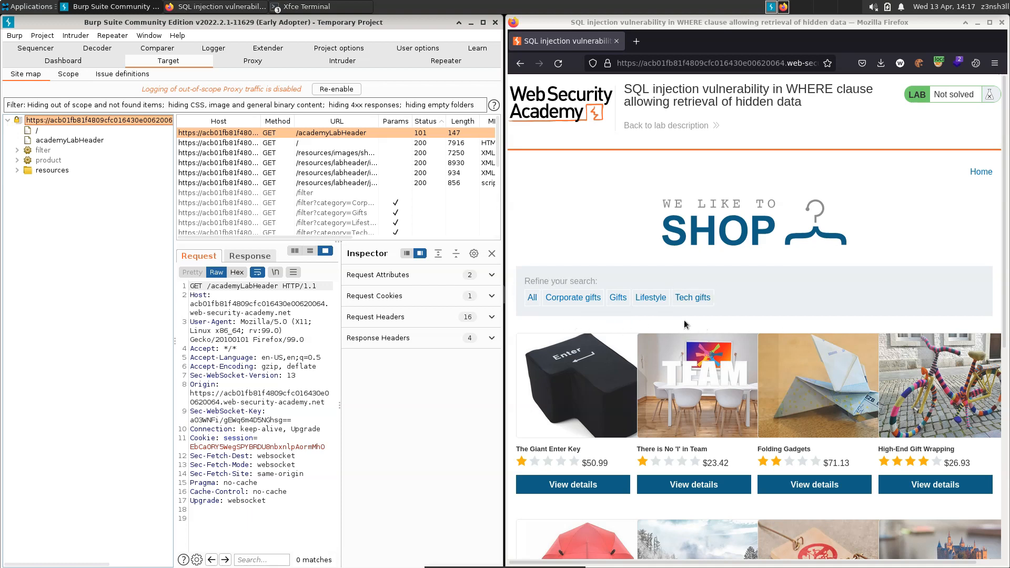
pyautogui.moveTo(612, 317)
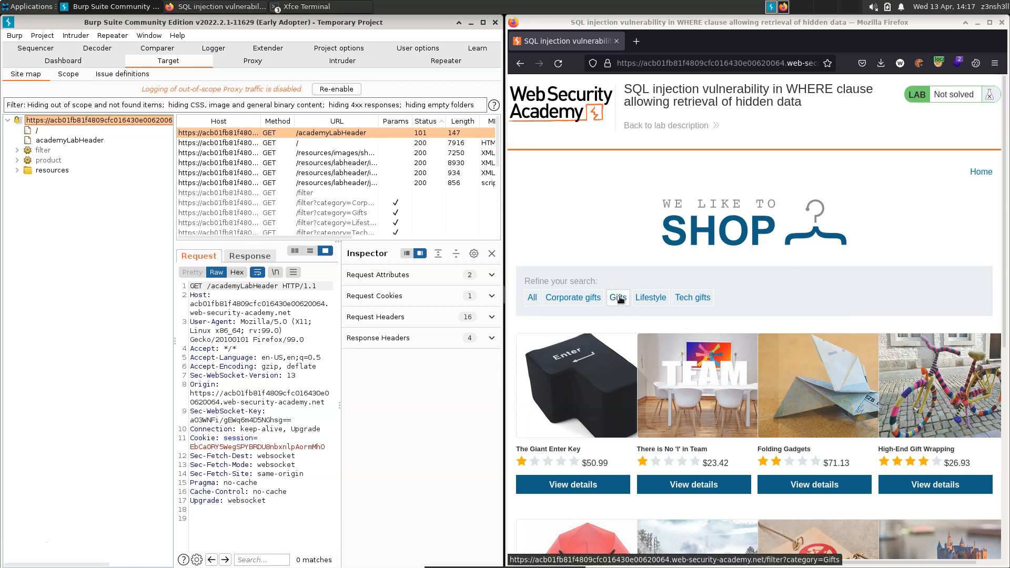
# - Browse the Gifts category and select the captured filter?category=Gifts request in the site map
pyautogui.click(618, 297)
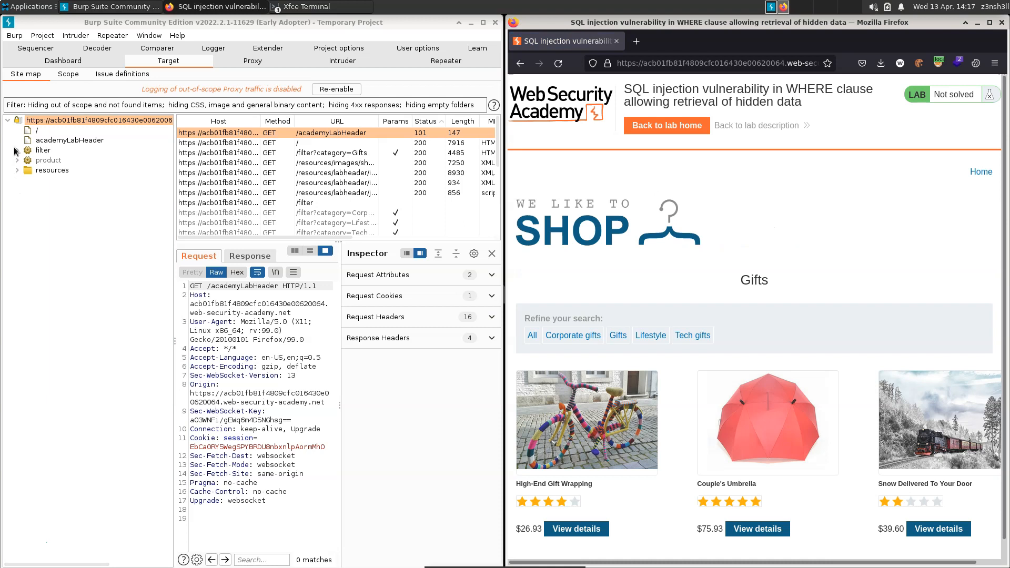
pyautogui.click(18, 150)
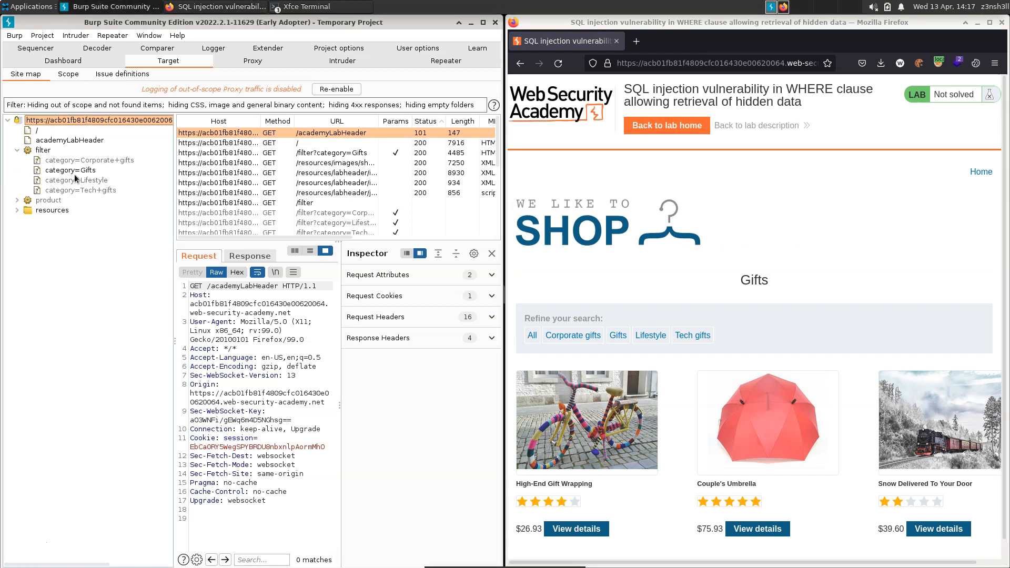
pyautogui.click(71, 169)
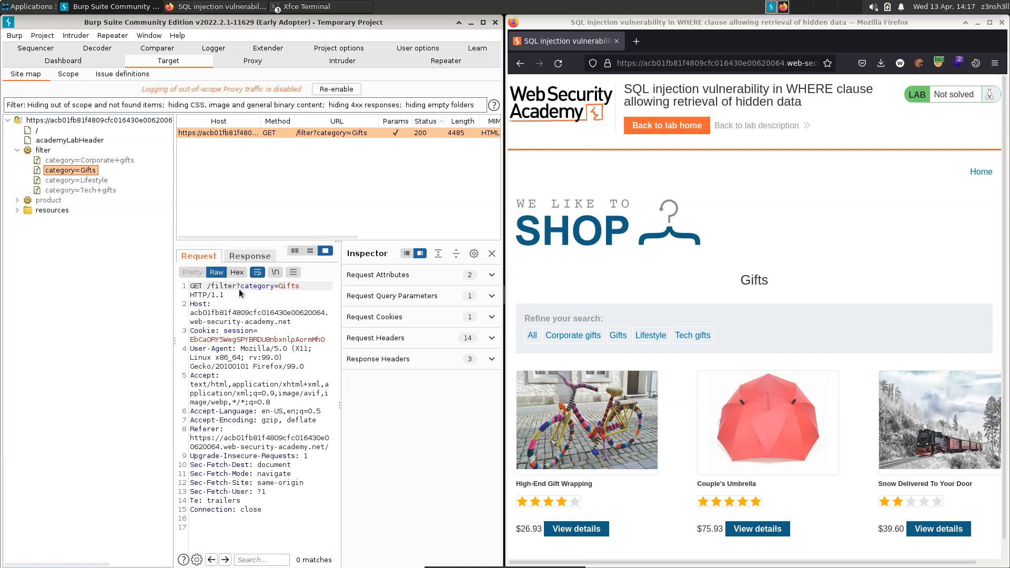
pyautogui.moveTo(24, 551)
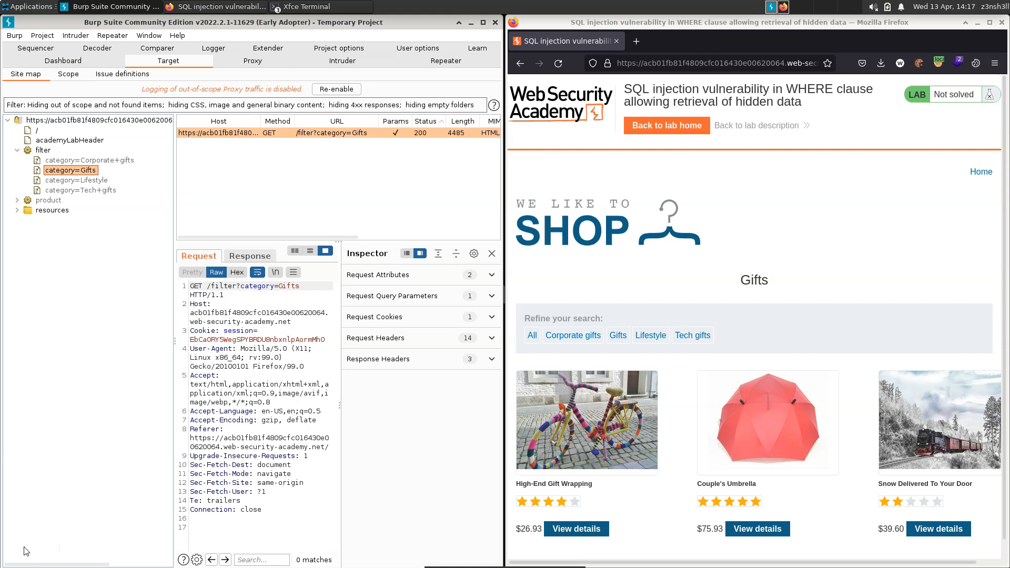
pyautogui.click(708, 64)
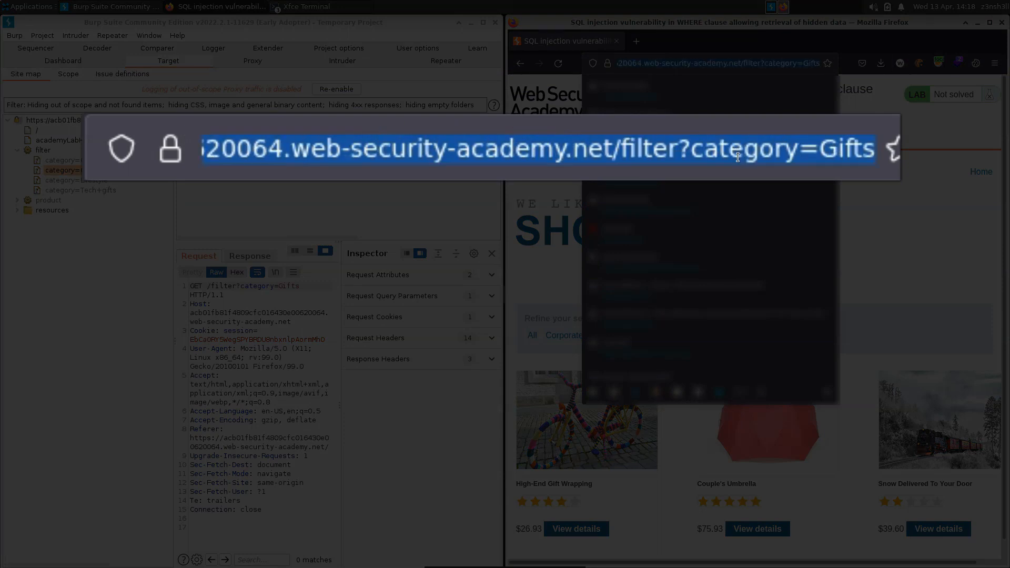
pyautogui.moveTo(602, 148)
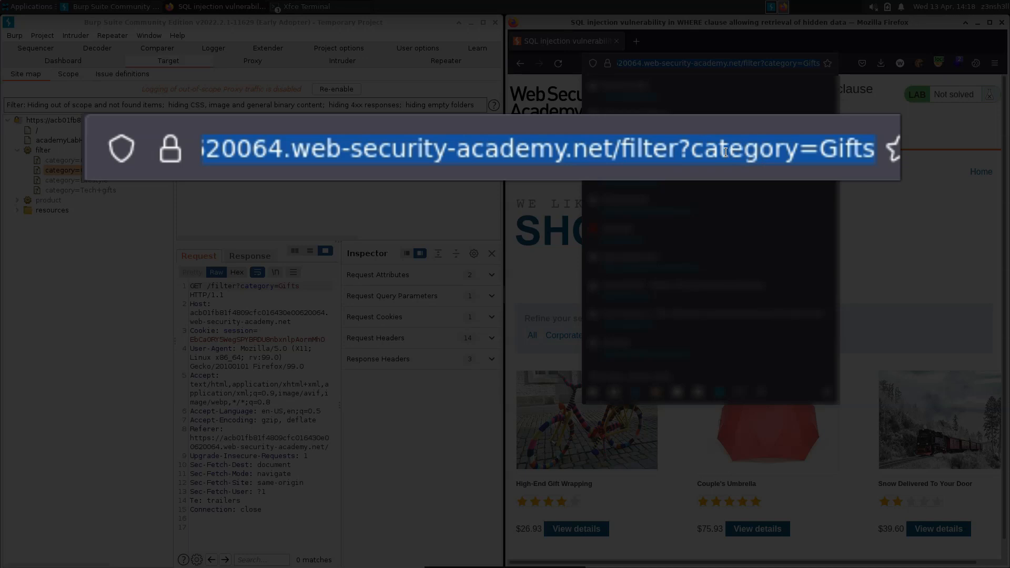
pyautogui.moveTo(736, 169)
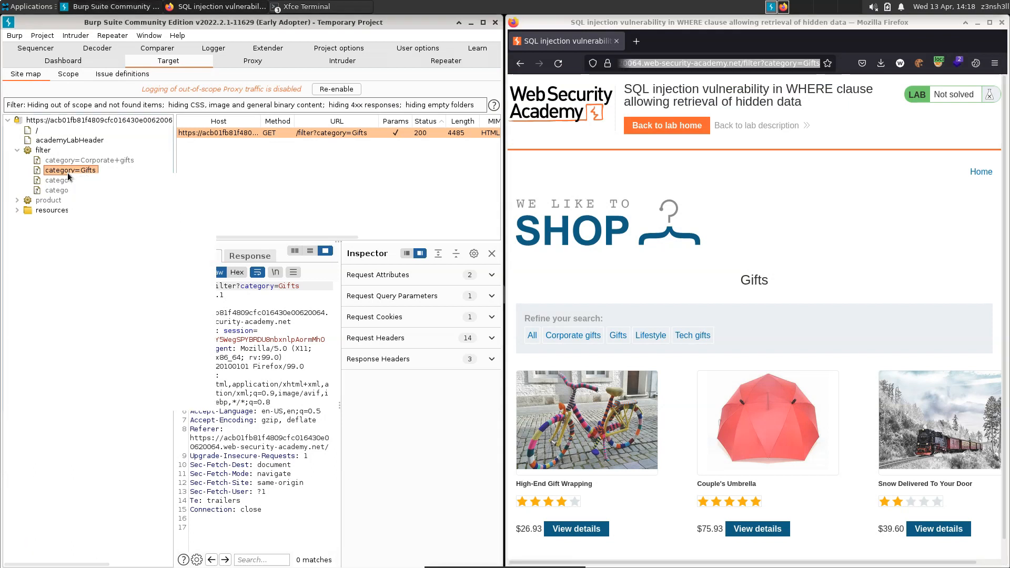
# - Send the filter?category=Gifts request to Repeater and view it there
pyautogui.rightClick(70, 169)
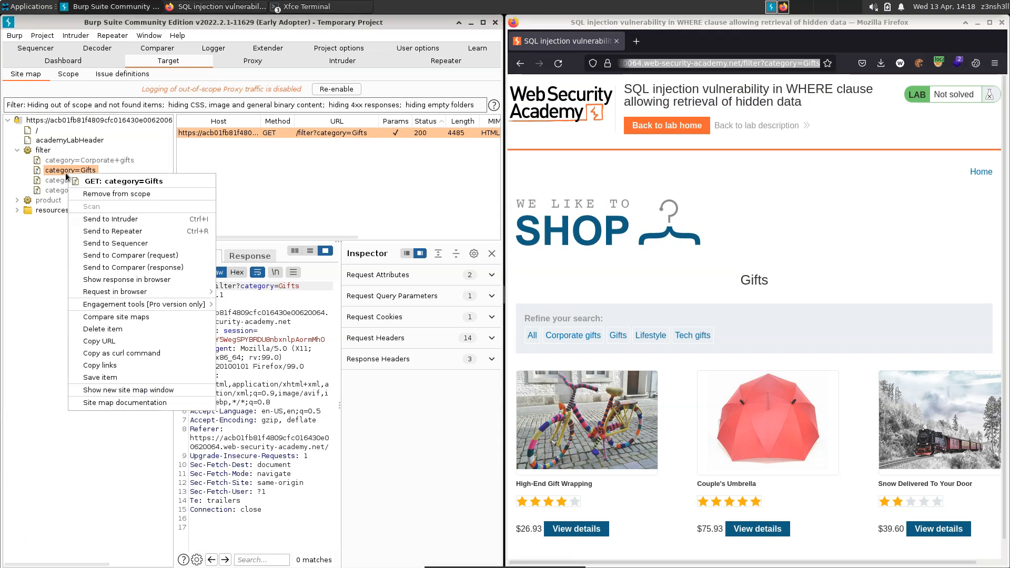
pyautogui.moveTo(113, 230)
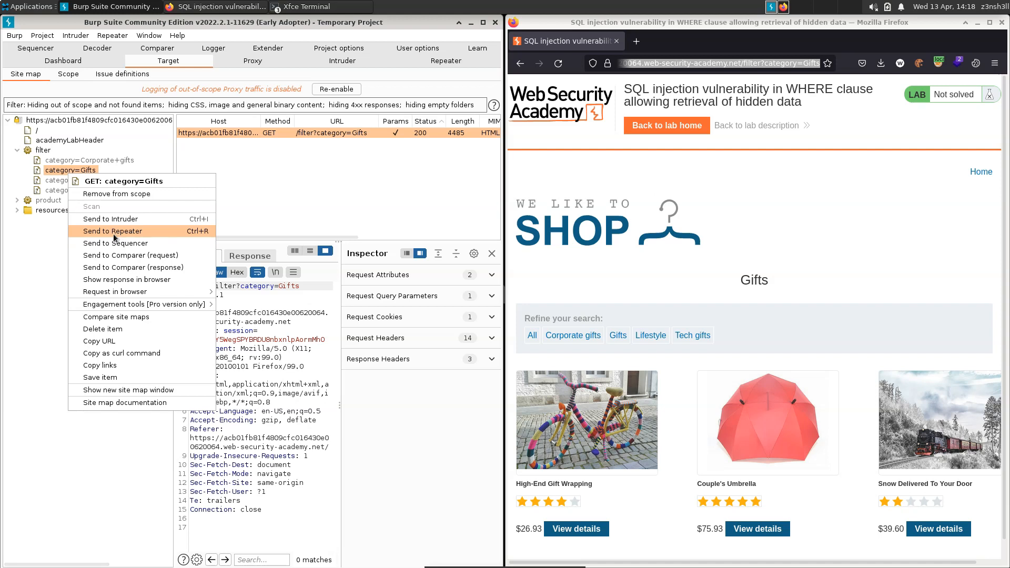
pyautogui.click(113, 231)
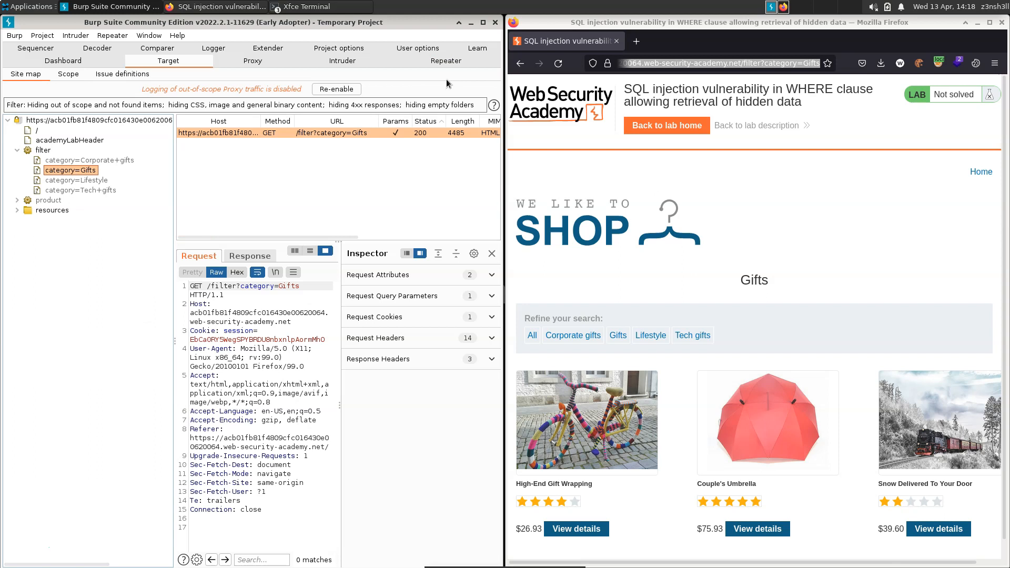
pyautogui.click(445, 61)
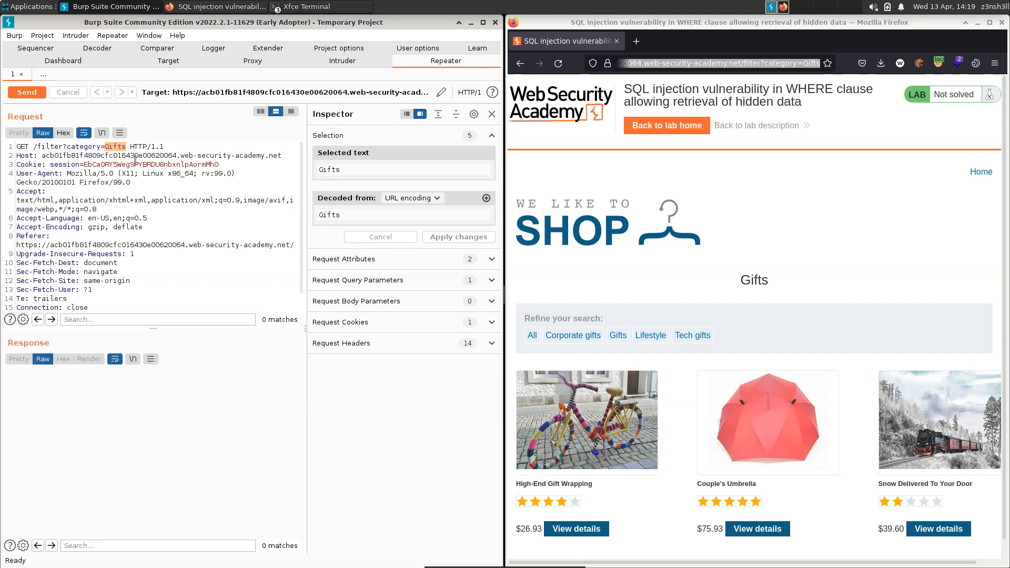
# - Edit the Inspector's decoded category value to read Gifts' OR 1=1 --
pyautogui.click(335, 215)
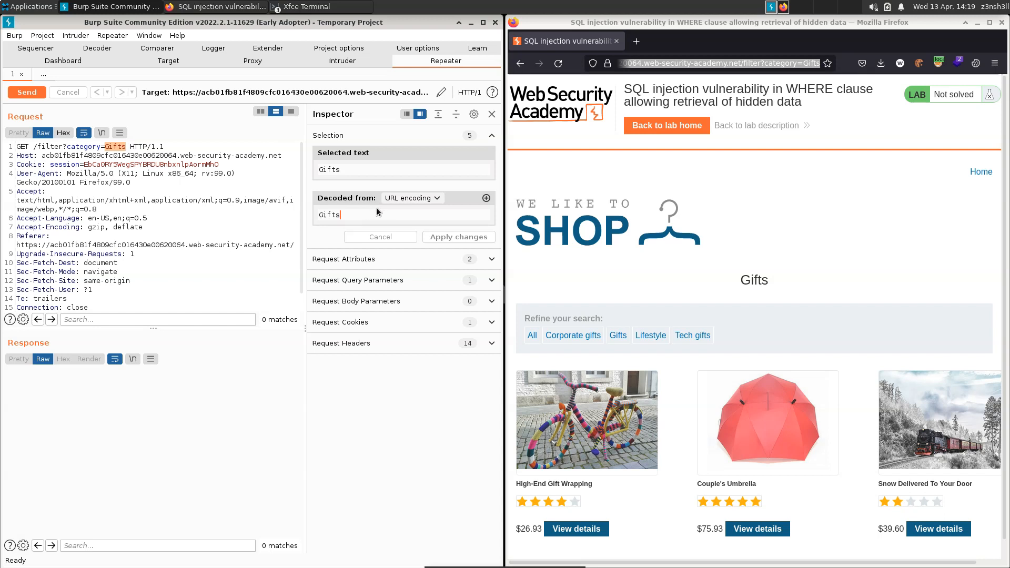
pyautogui.click(351, 214)
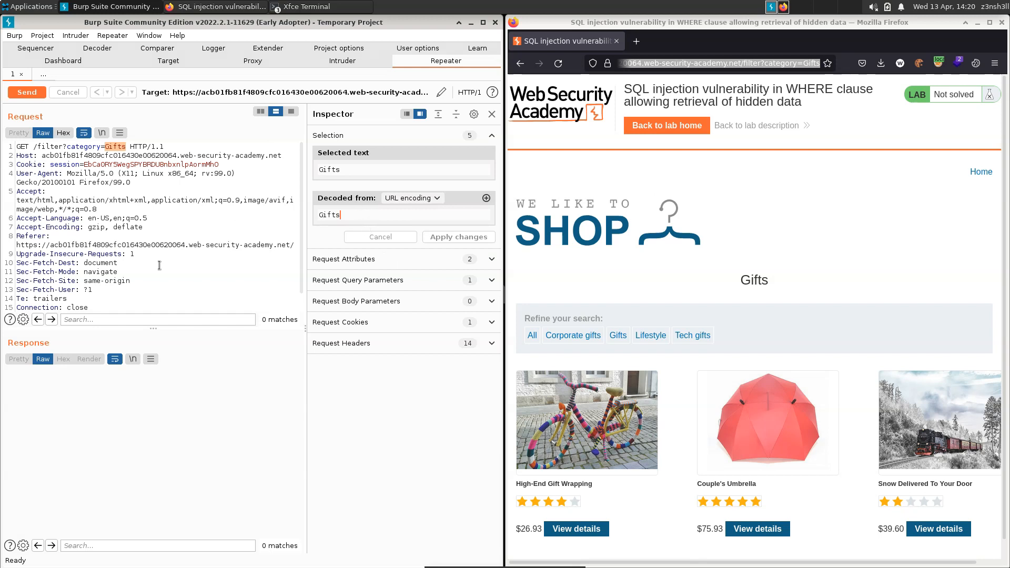
pyautogui.moveTo(128, 175)
pyautogui.write("' O")
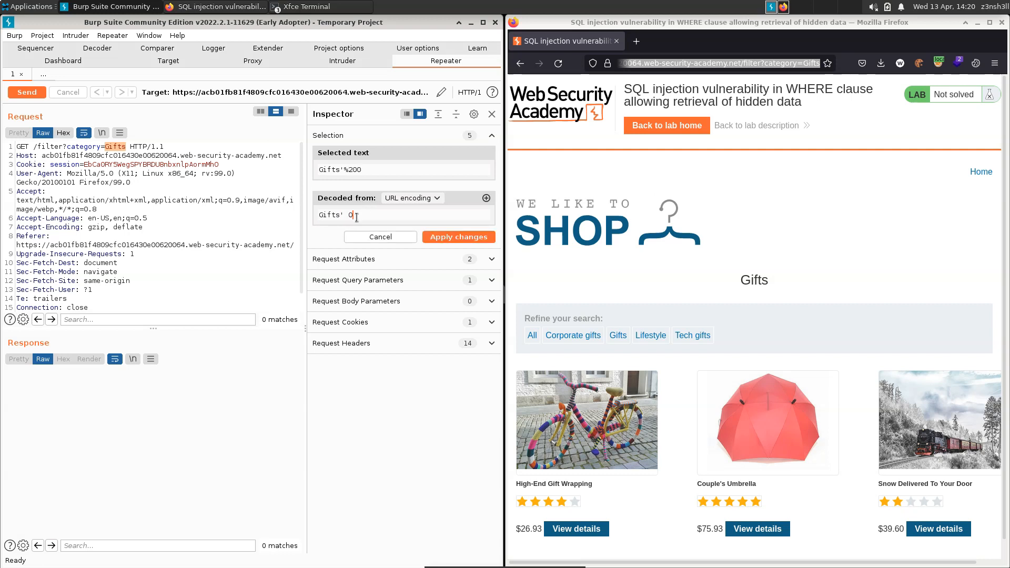
pyautogui.write('R 1=1')
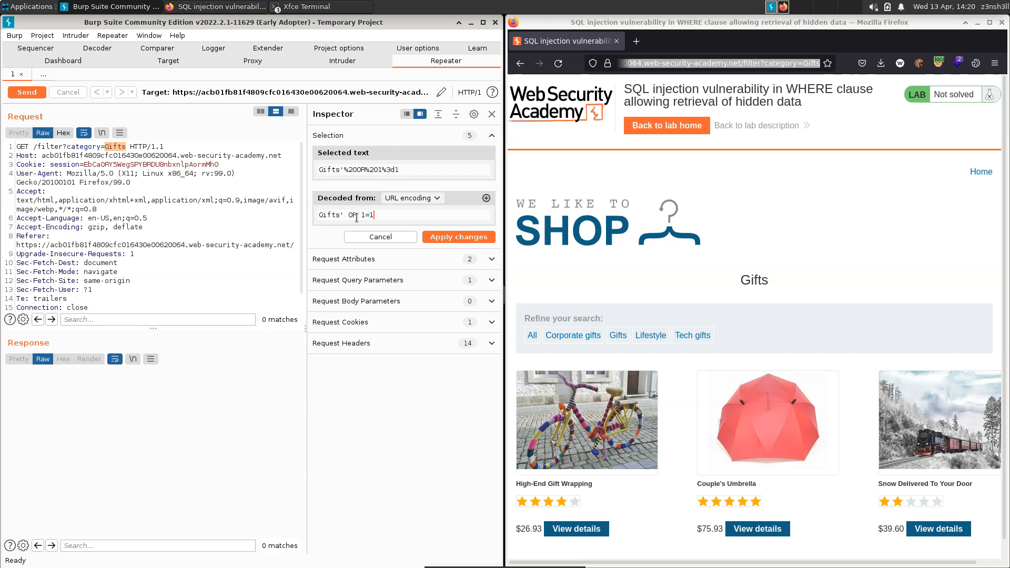
pyautogui.write('--')
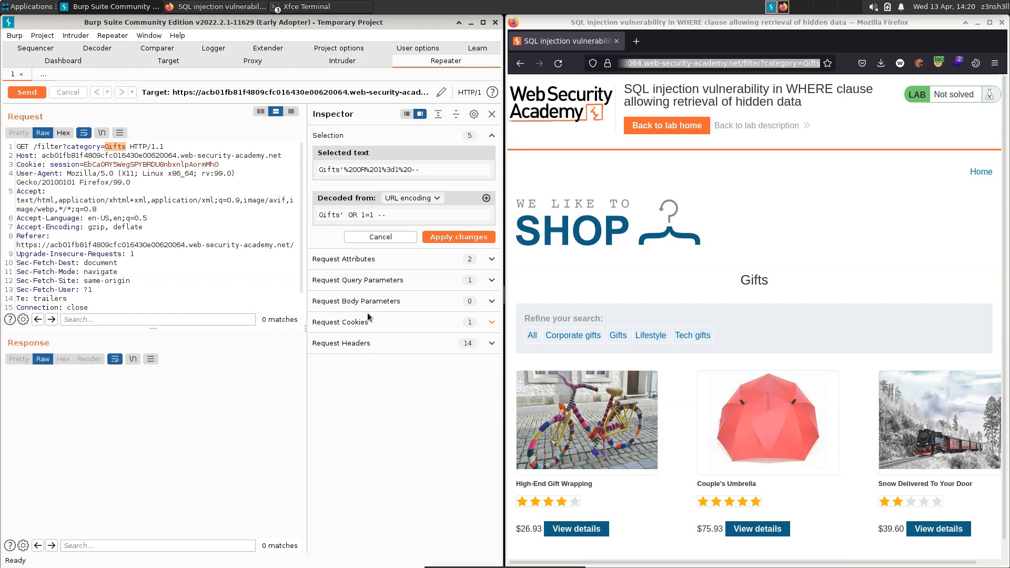
pyautogui.moveTo(338, 239)
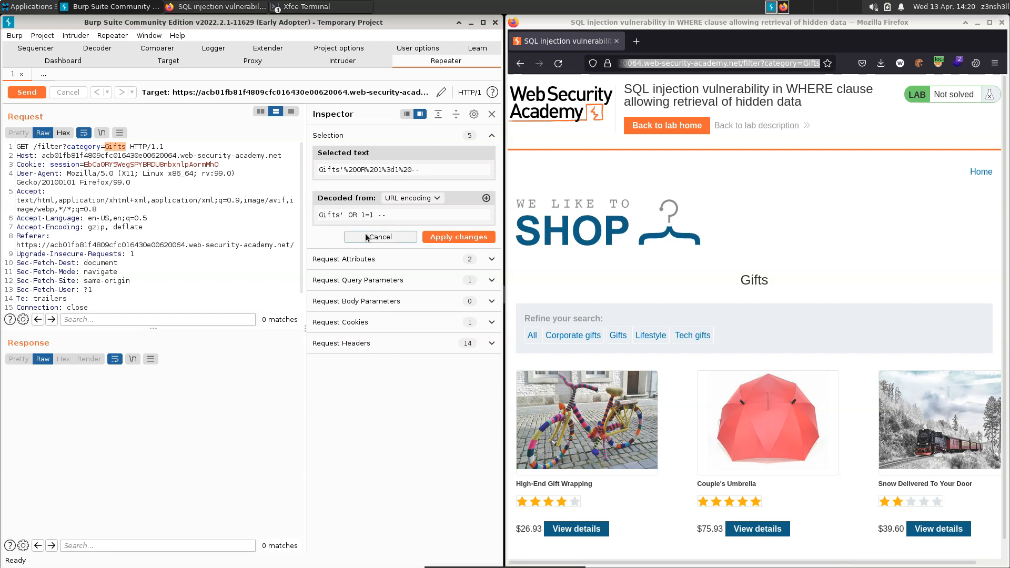
pyautogui.moveTo(344, 234)
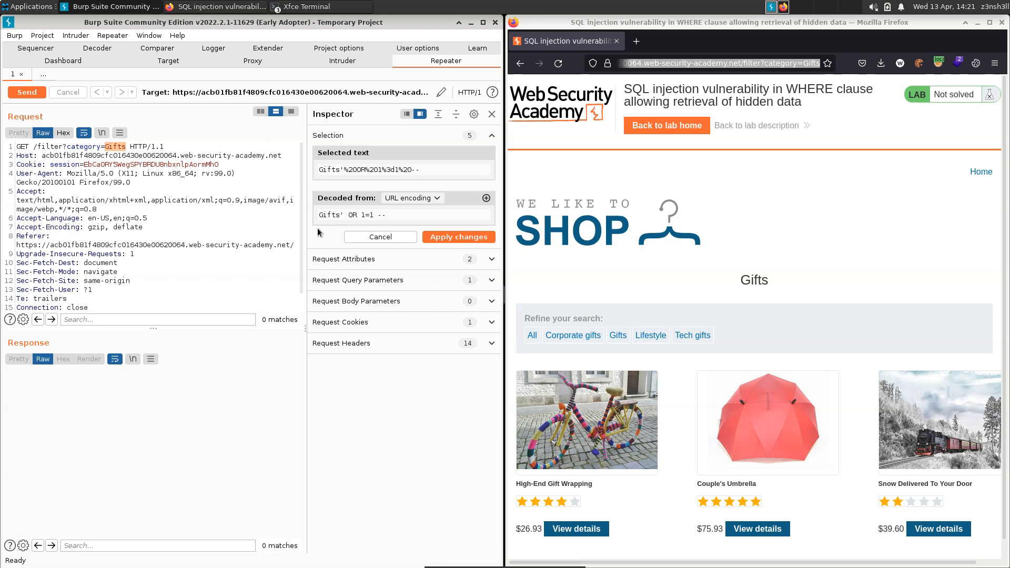
pyautogui.click(386, 215)
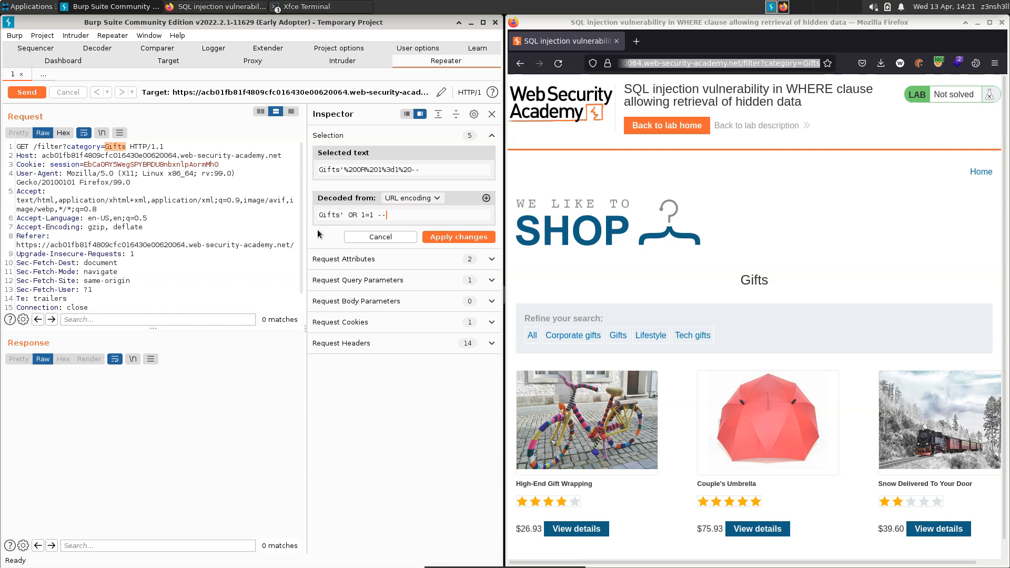
# - Apply the injected value to the request and send it for a 200 OK response
pyautogui.click(458, 237)
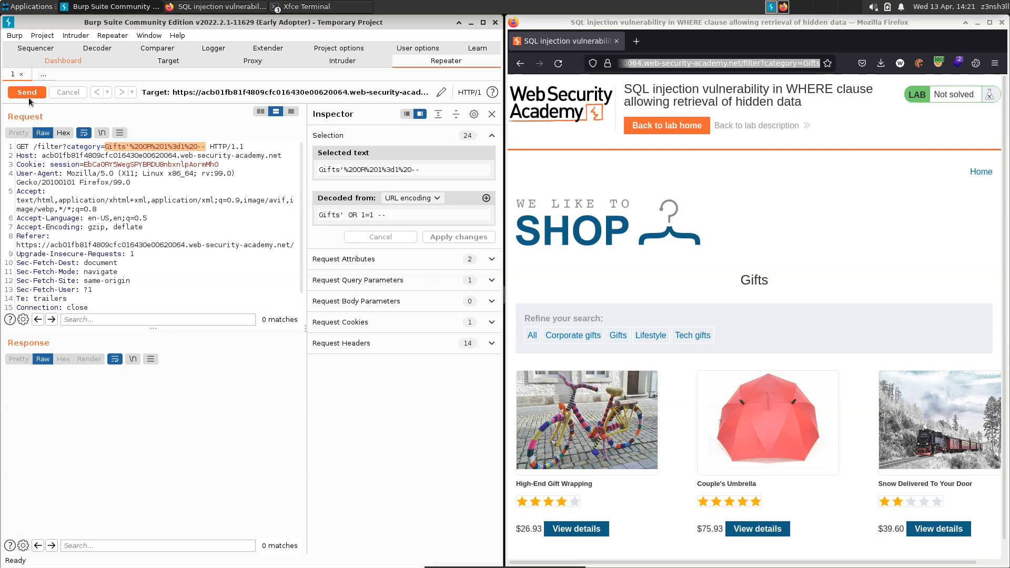
pyautogui.click(26, 93)
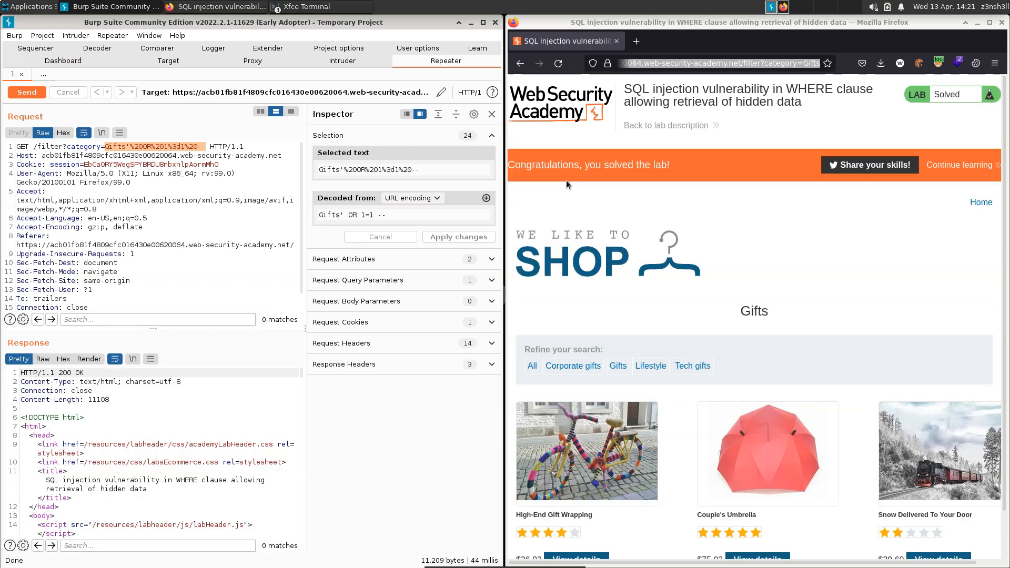
pyautogui.moveTo(346, 456)
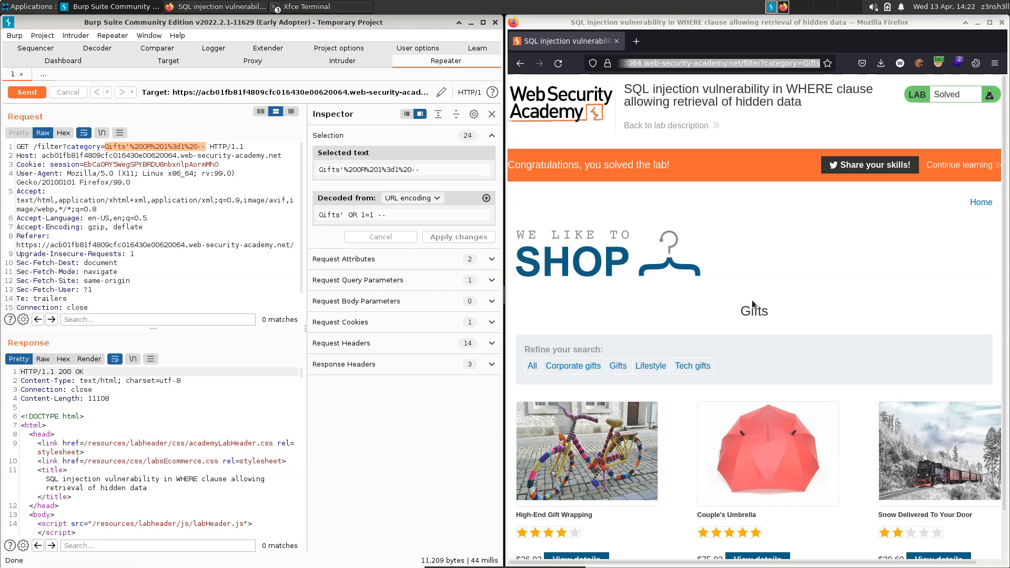
pyautogui.moveTo(873, 198)
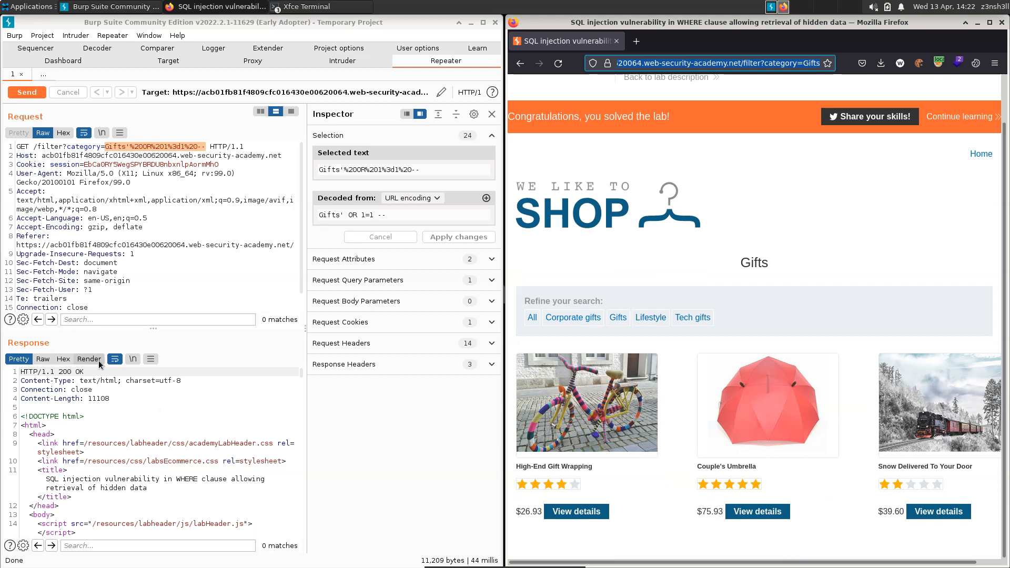
pyautogui.moveTo(85, 365)
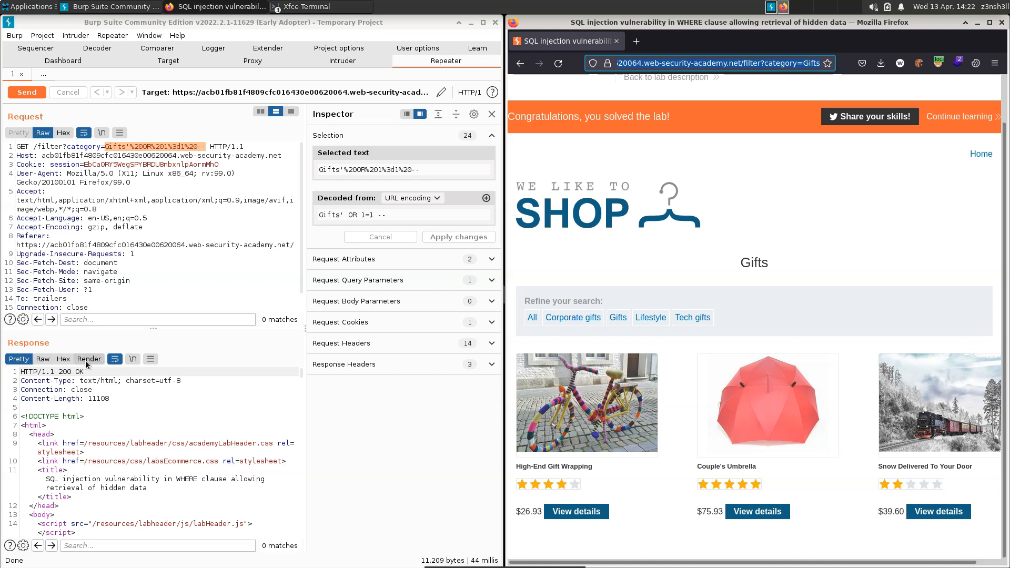
# - Render the response as a page and scroll through the full product listing
pyautogui.click(88, 359)
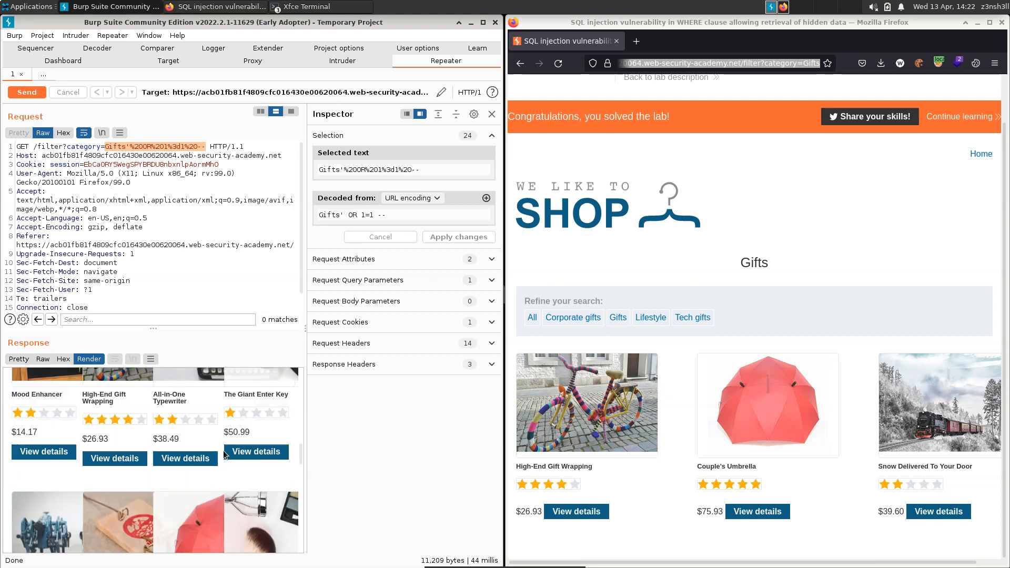
pyautogui.scroll(-3)
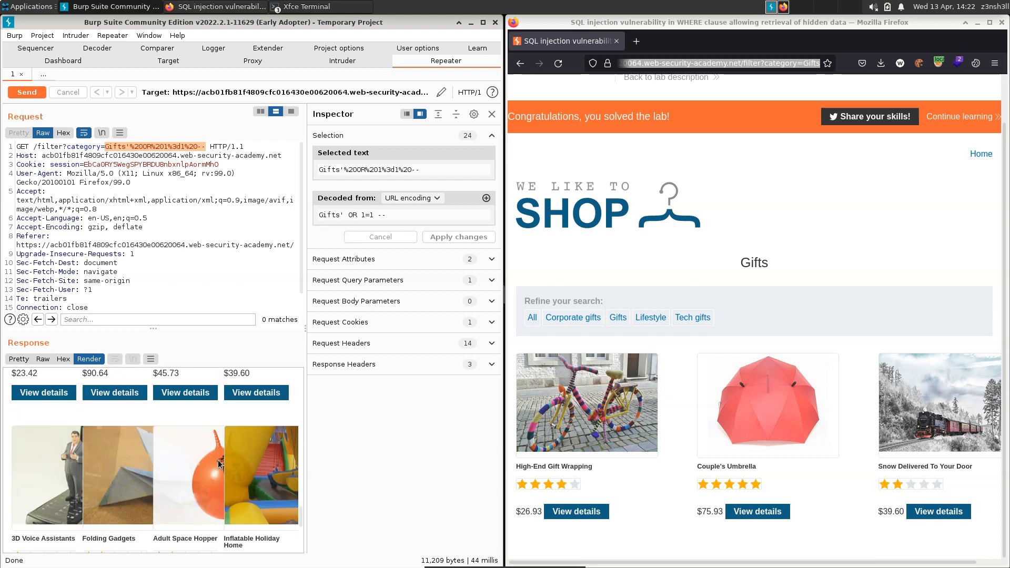
pyautogui.scroll(-3)
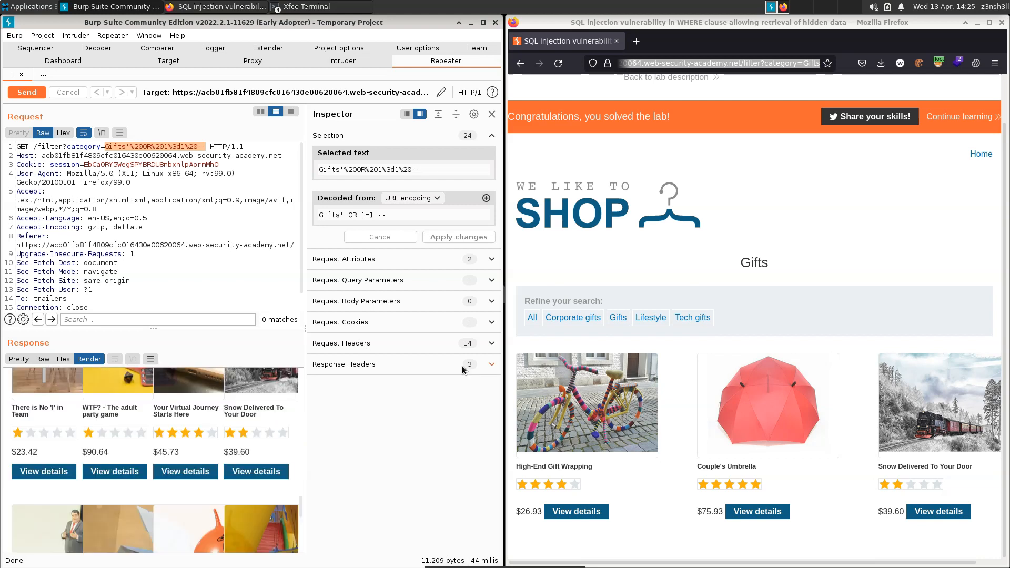